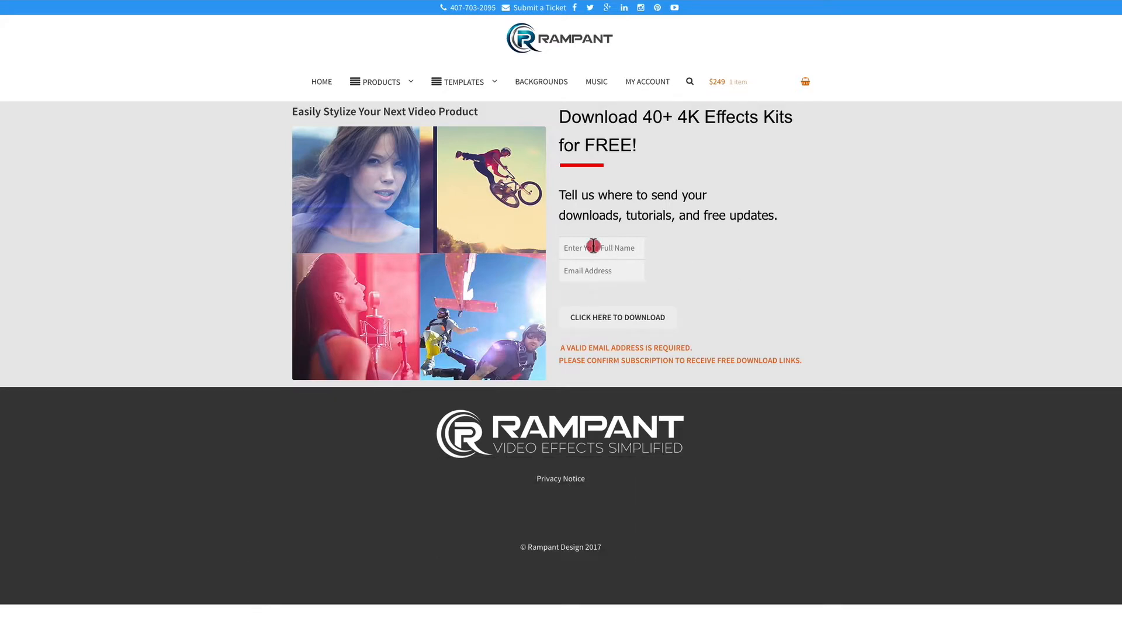
# Enter a name and email in the sign-up form and submit the free download request.
pyautogui.write('FinalCutStef')
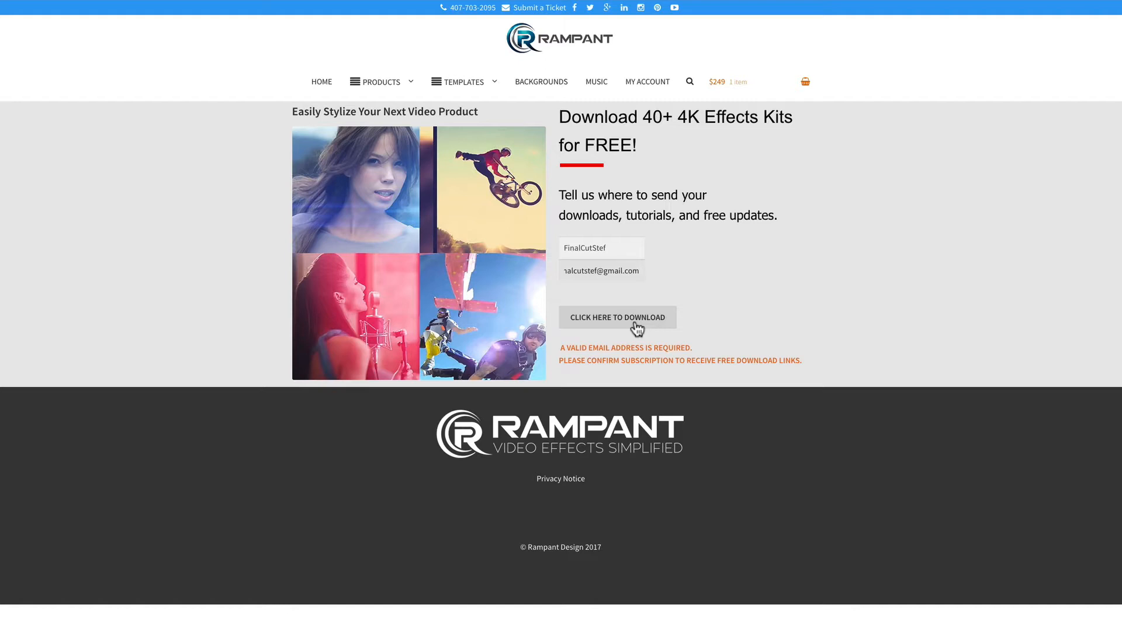
pyautogui.click(617, 317)
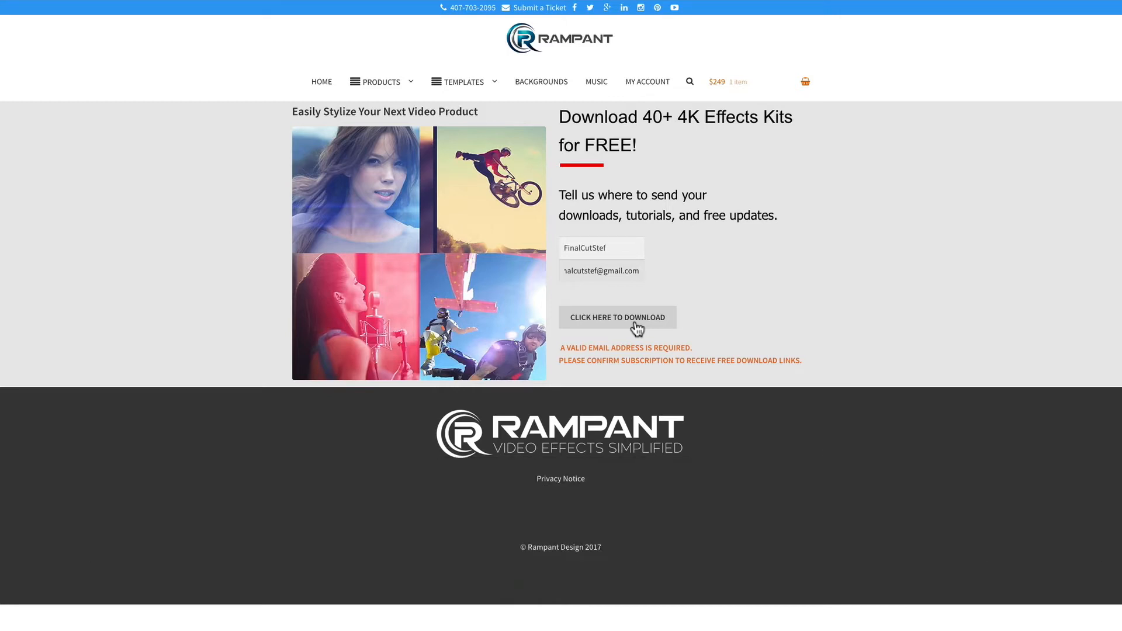
# Go to the free effects download page and browse its transitions and motion graphics sections.
pyautogui.click(618, 317)
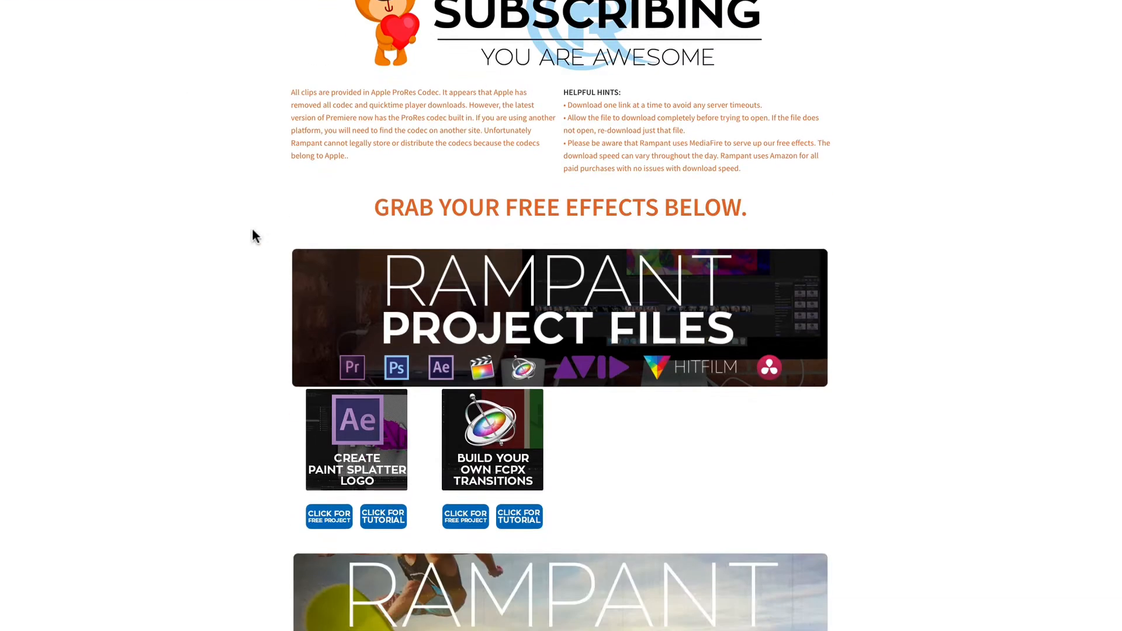
pyautogui.scroll(-3)
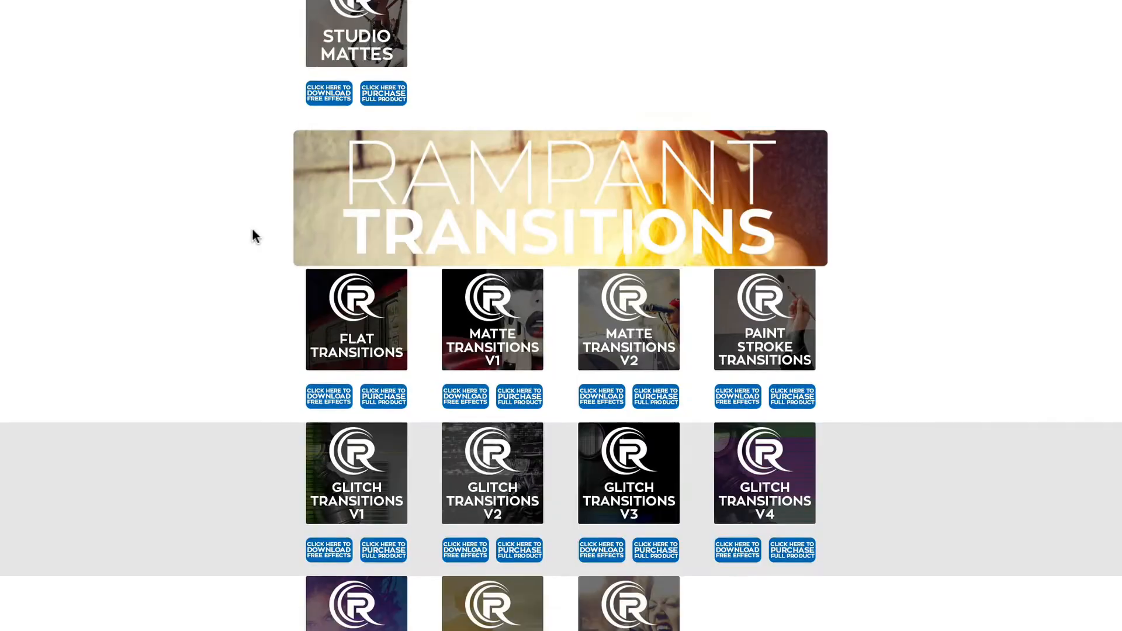
pyautogui.scroll(-3)
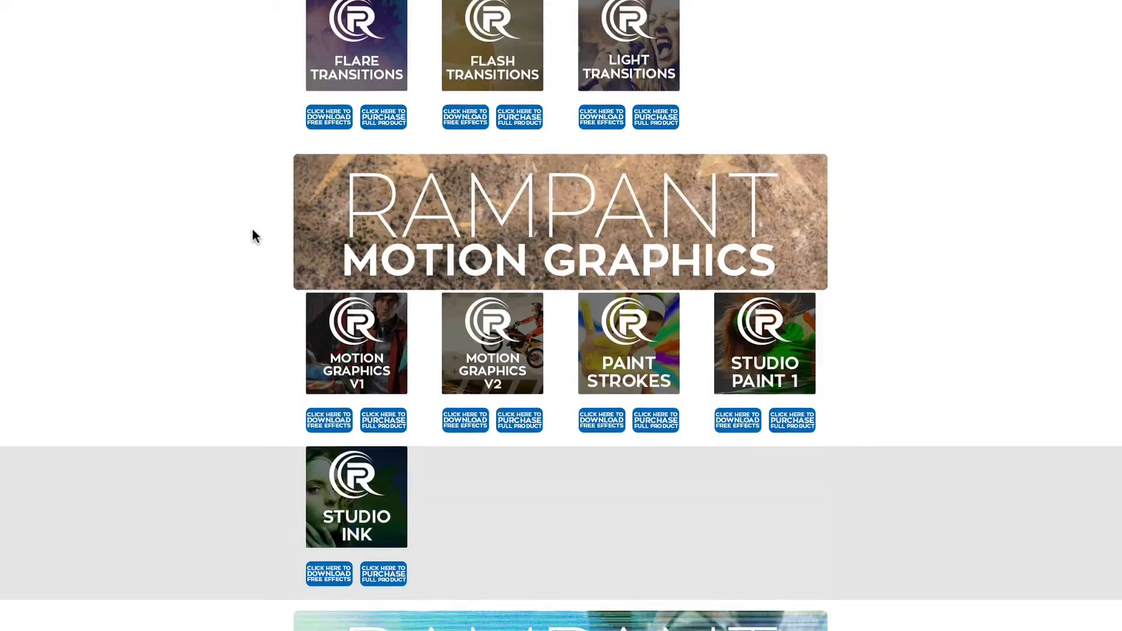
pyautogui.scroll(-3)
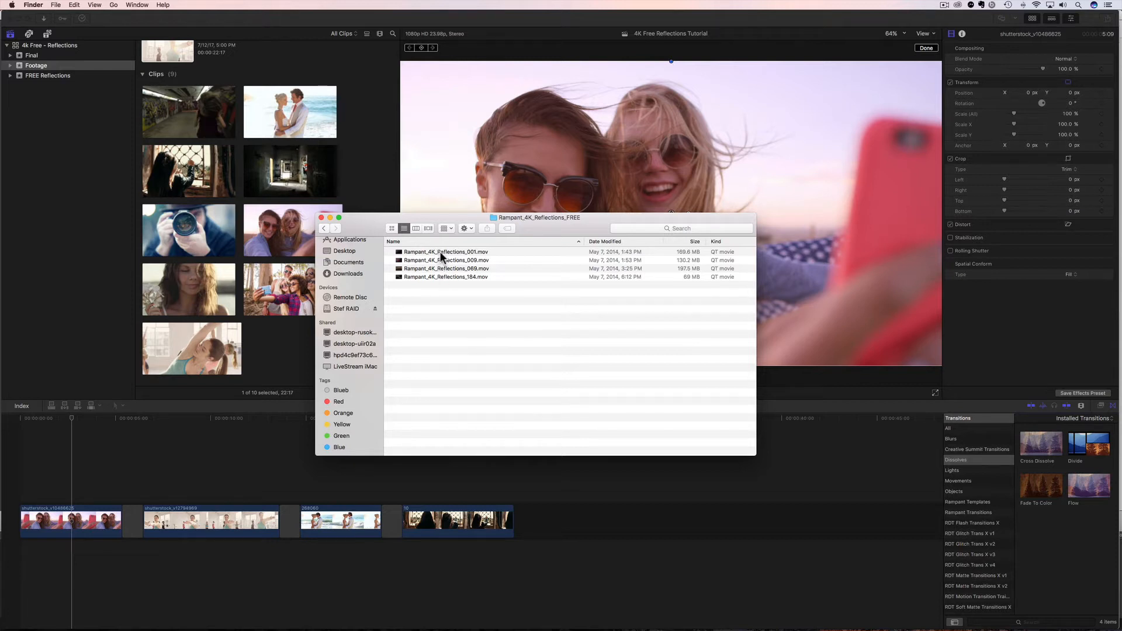
pyautogui.moveTo(61, 155)
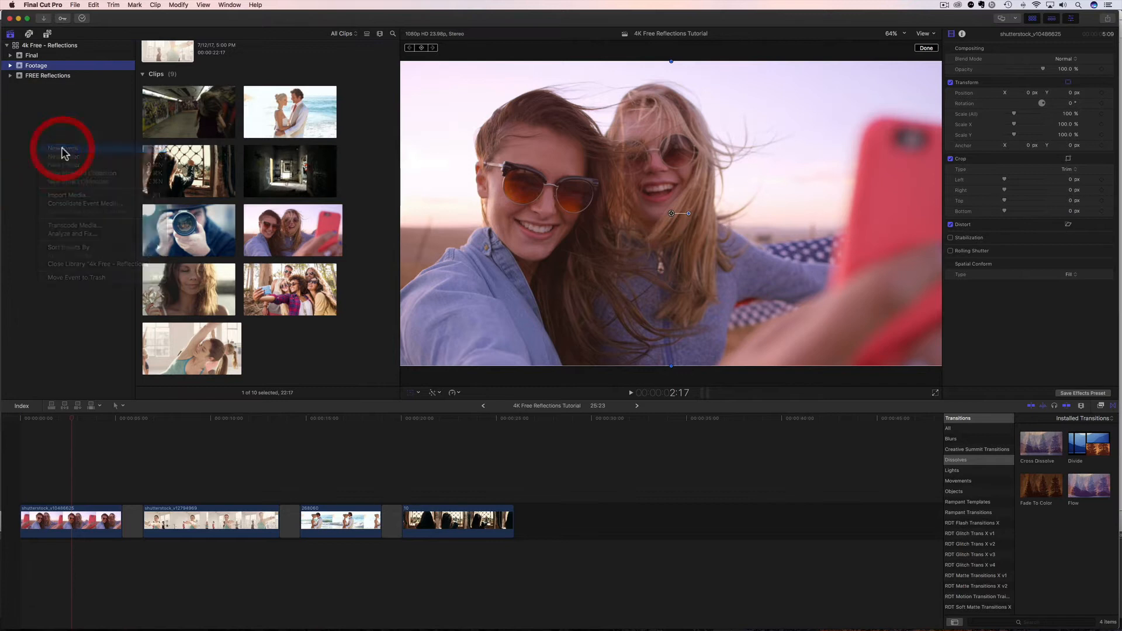
# Add a new event named Reflections to the library and confirm it.
pyautogui.click(63, 148)
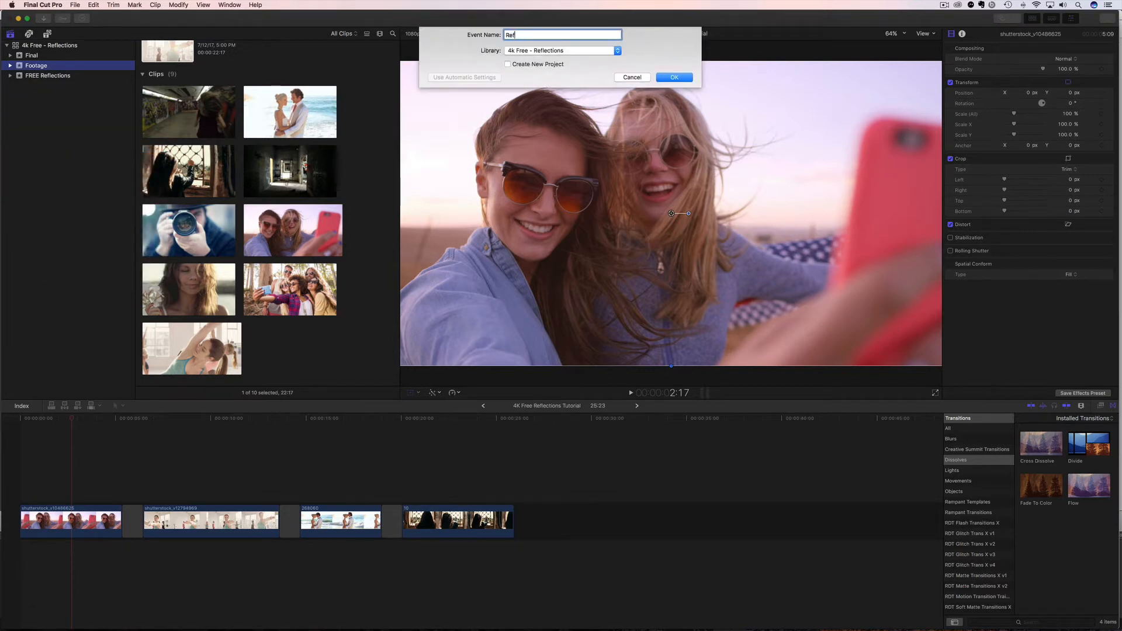
pyautogui.click(674, 77)
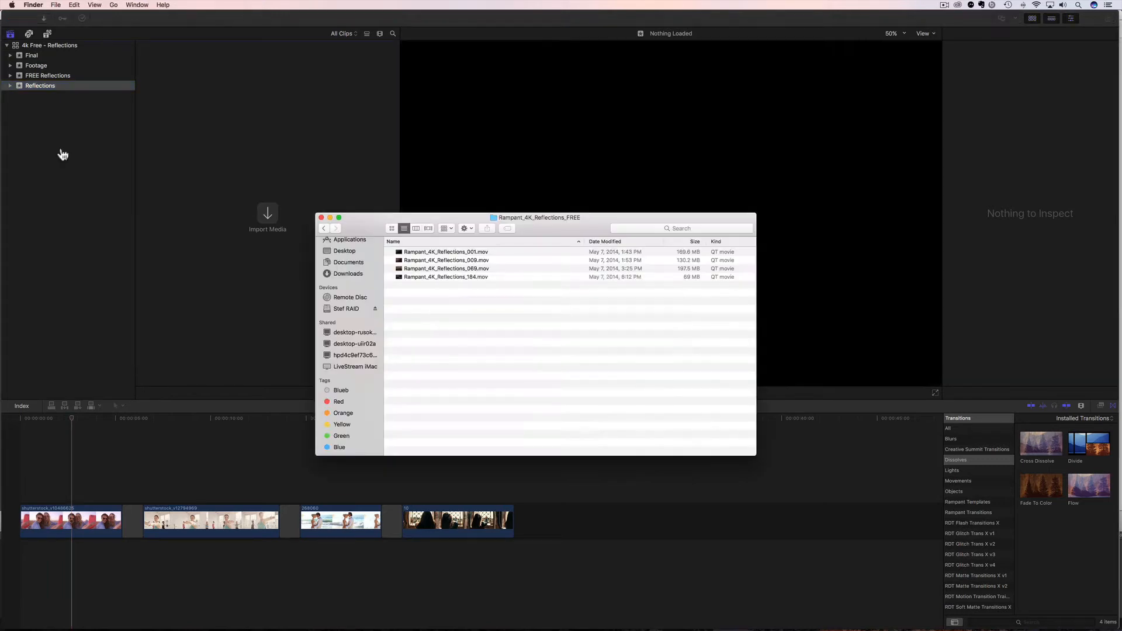
pyautogui.click(445, 251)
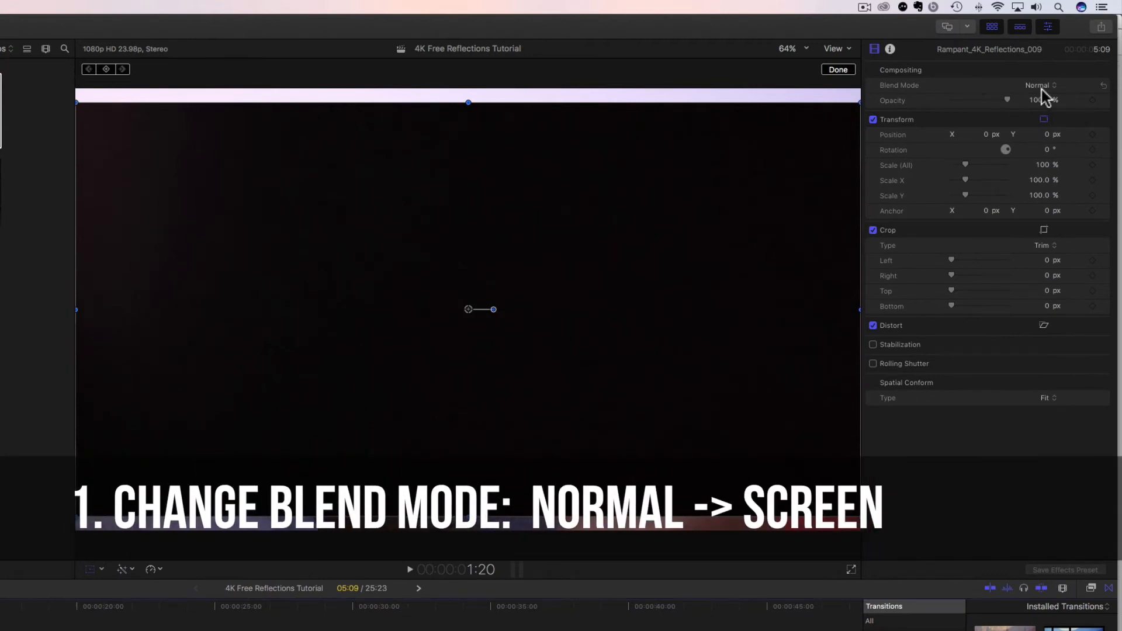
# Set reflection clip 009 to Screen blend, briefly comparing against Normal, ending on Screen.
pyautogui.click(1039, 86)
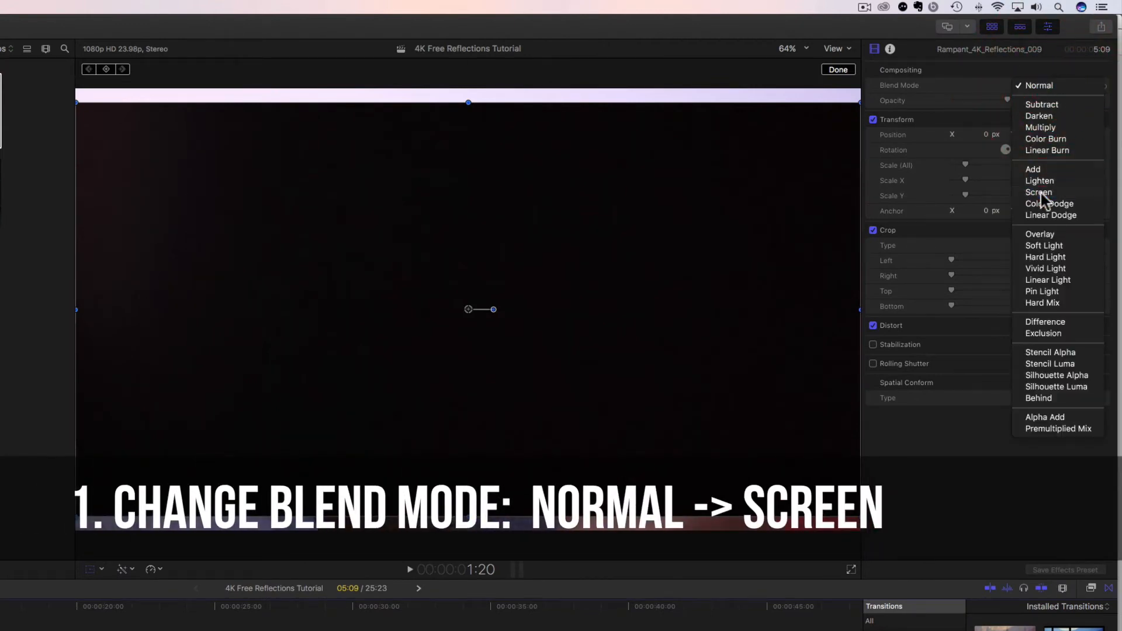
pyautogui.click(1038, 192)
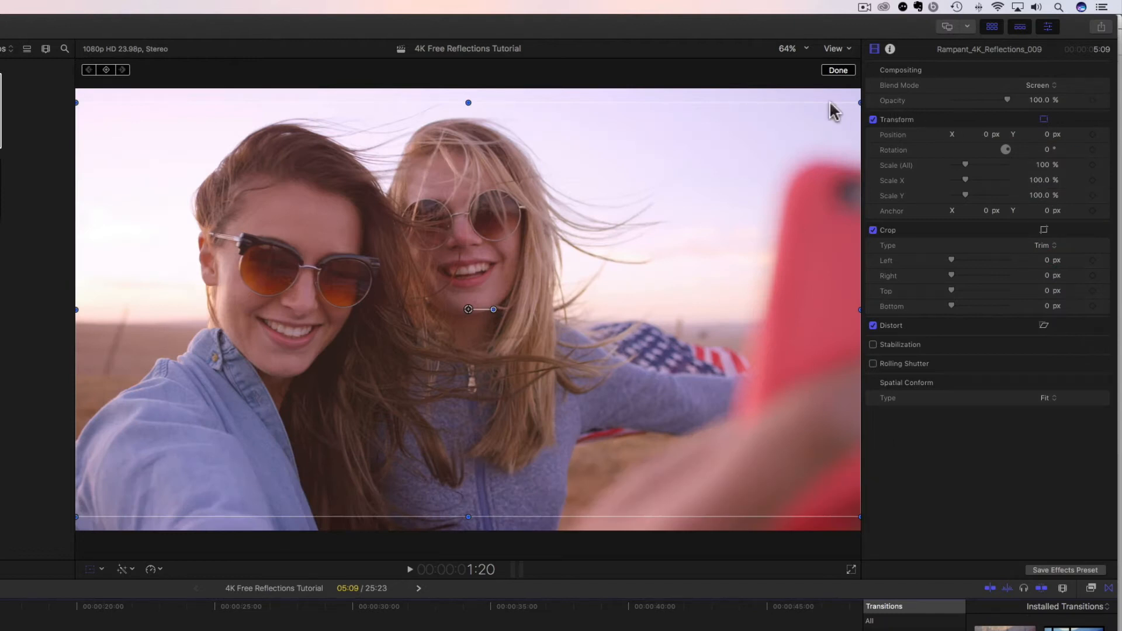
pyautogui.click(1039, 85)
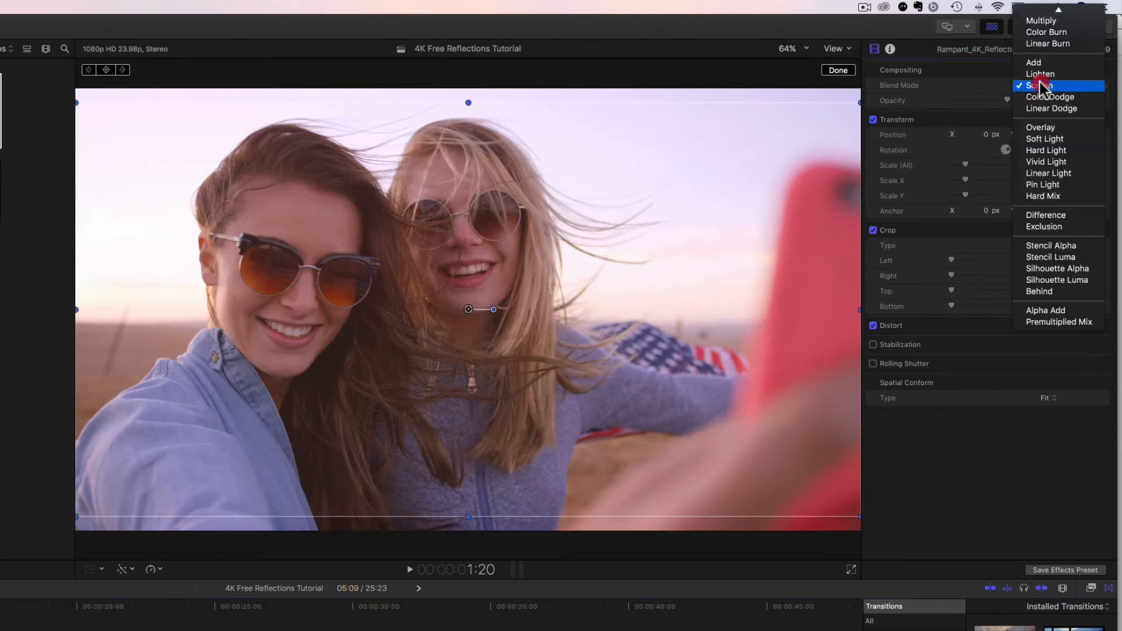
pyautogui.click(1042, 85)
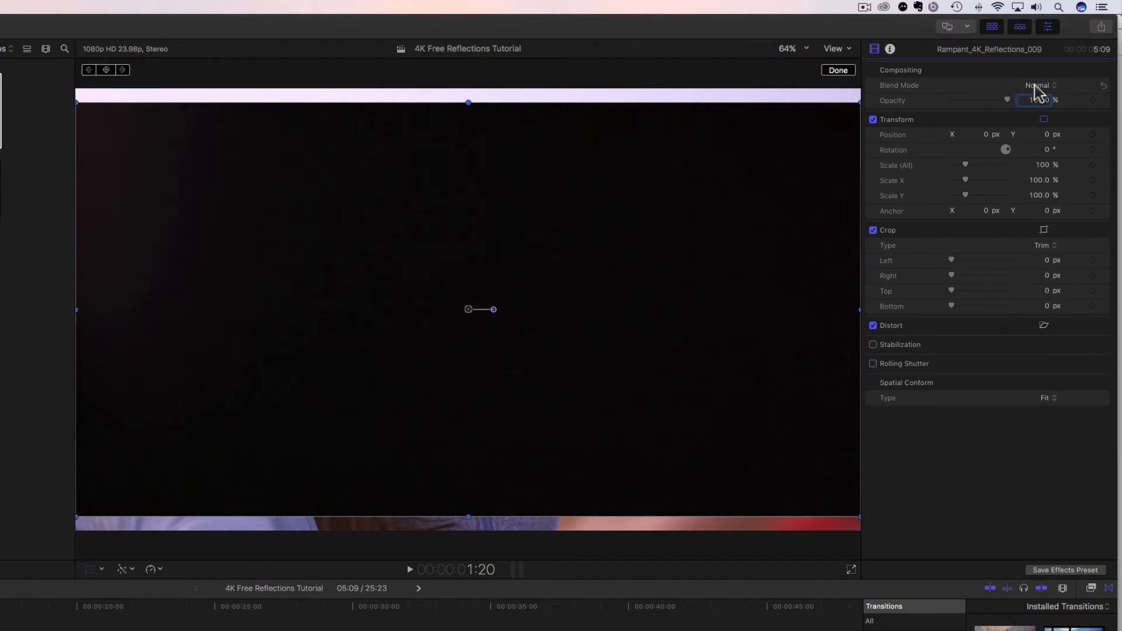
pyautogui.click(1037, 86)
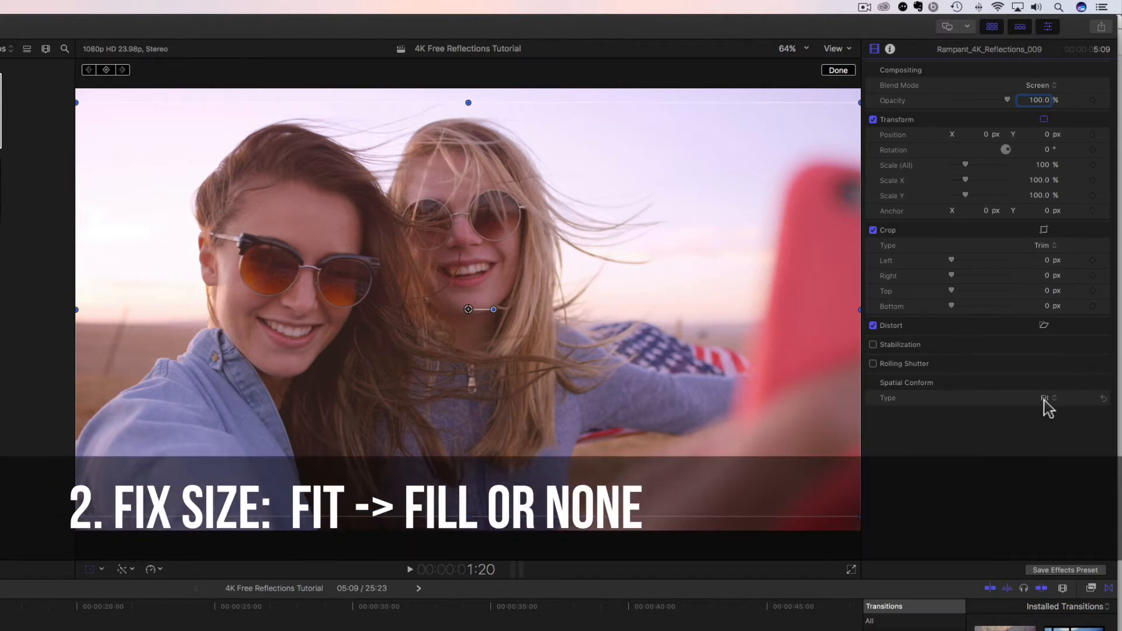
# Change reflection clip 009's Spatial Conform from Fit to Fill so it covers the frame.
pyautogui.click(1049, 397)
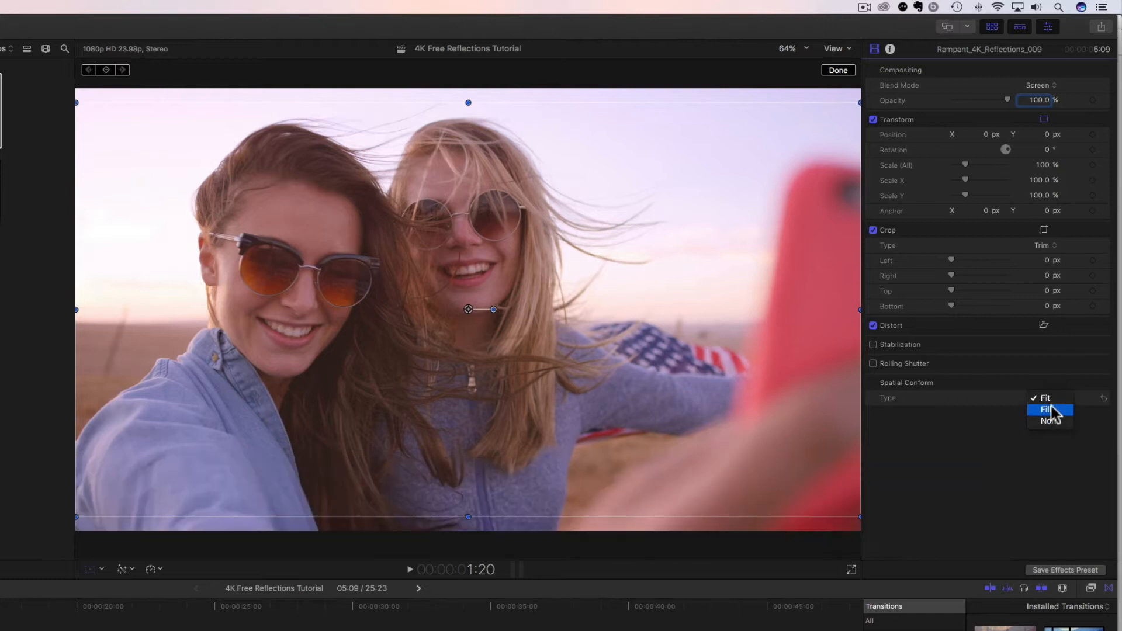
pyautogui.moveTo(1051, 421)
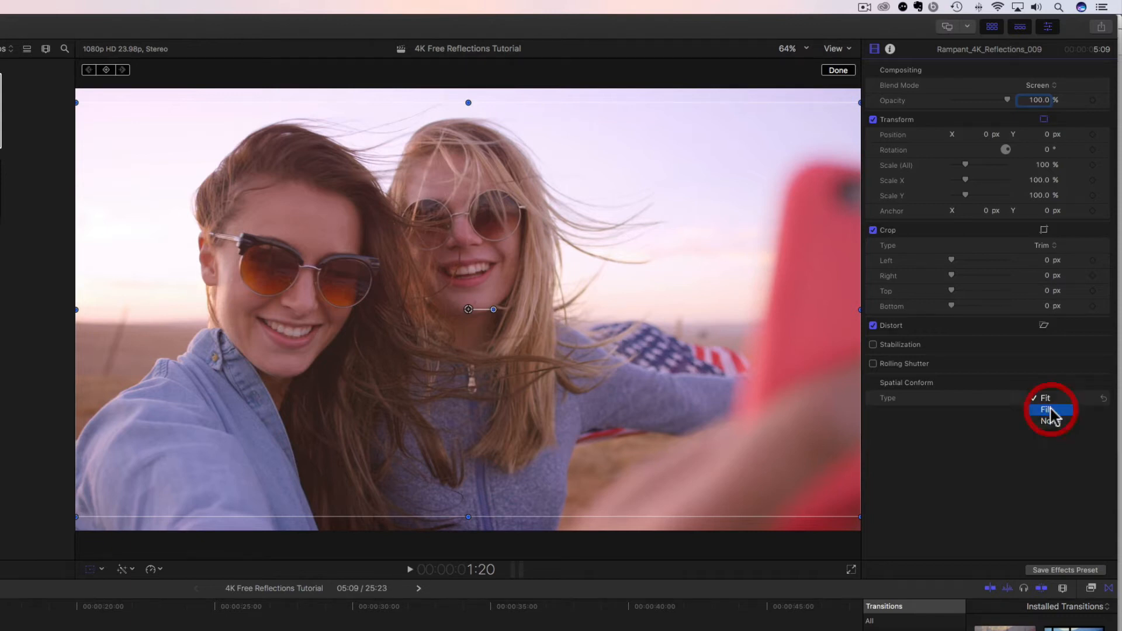
pyautogui.click(1047, 409)
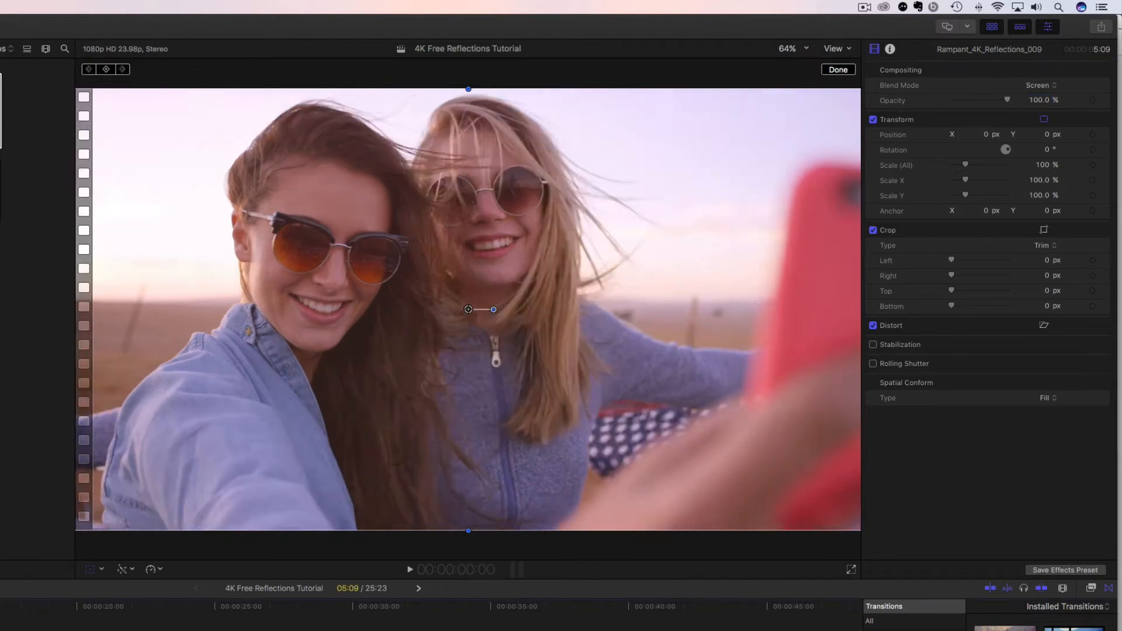
pyautogui.click(409, 569)
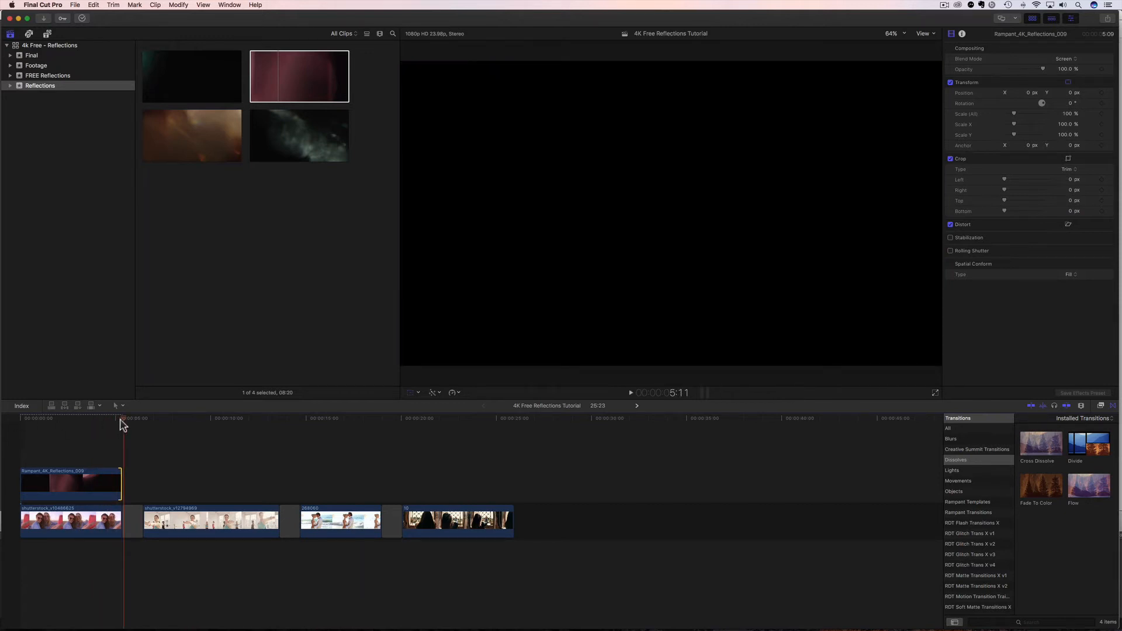
pyautogui.moveTo(120, 425)
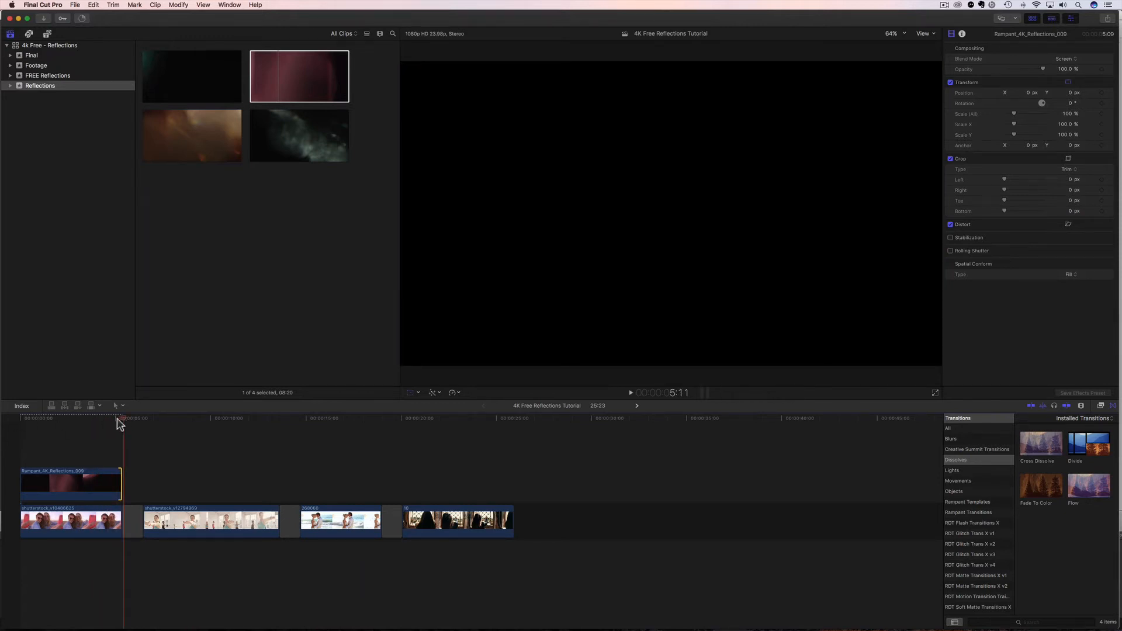
pyautogui.click(20, 420)
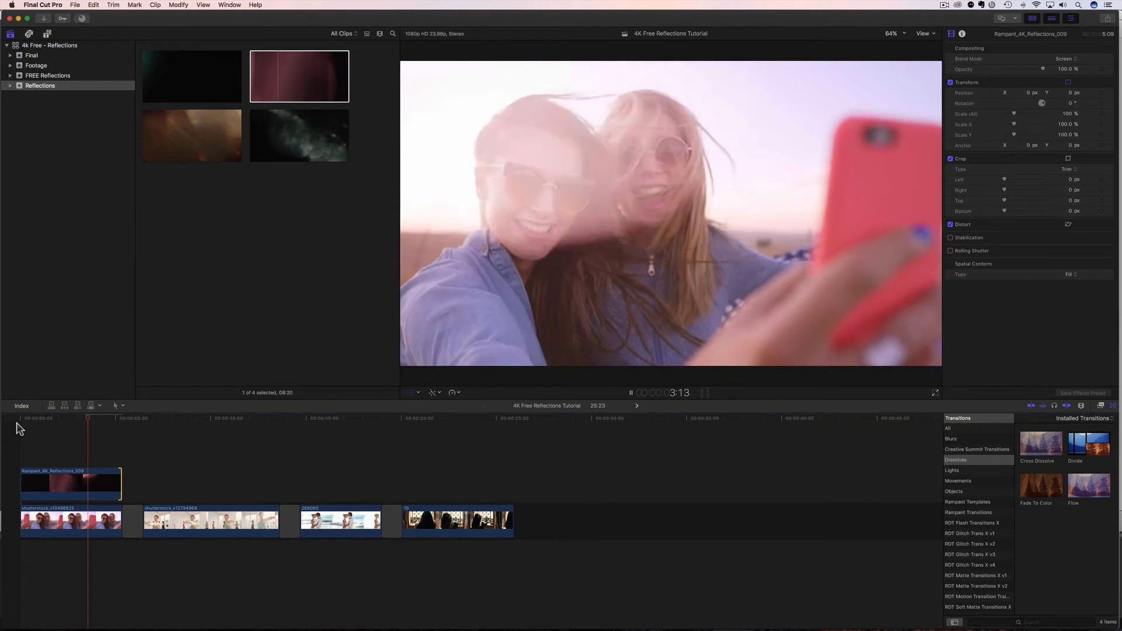
pyautogui.click(47, 419)
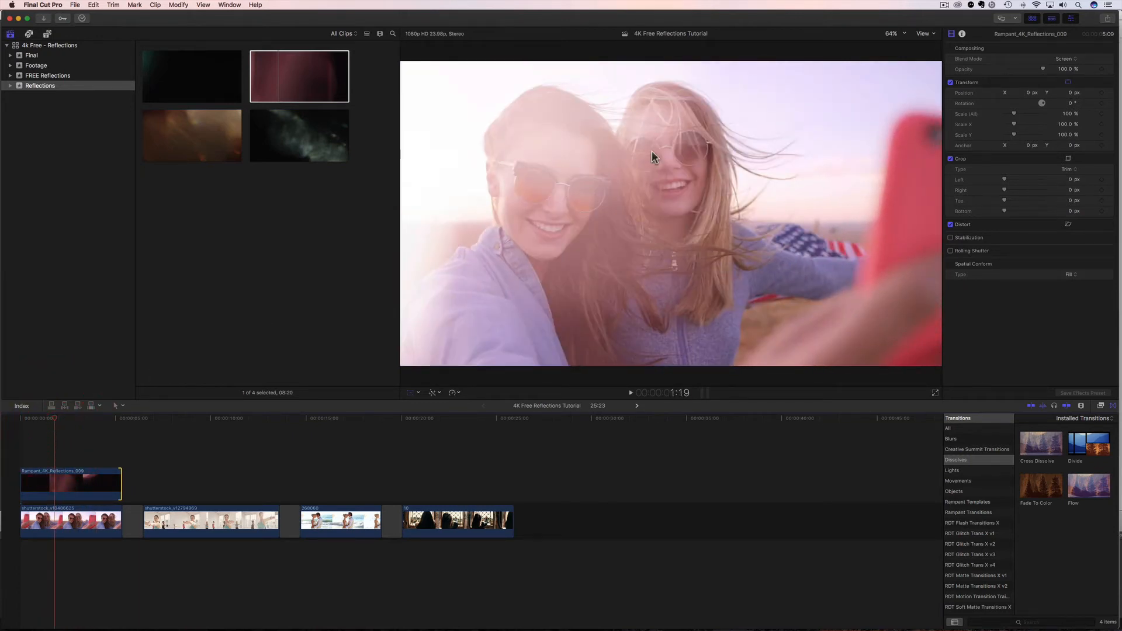
# Zoom the viewer out to 25% and select the first footage clip.
pyautogui.click(893, 33)
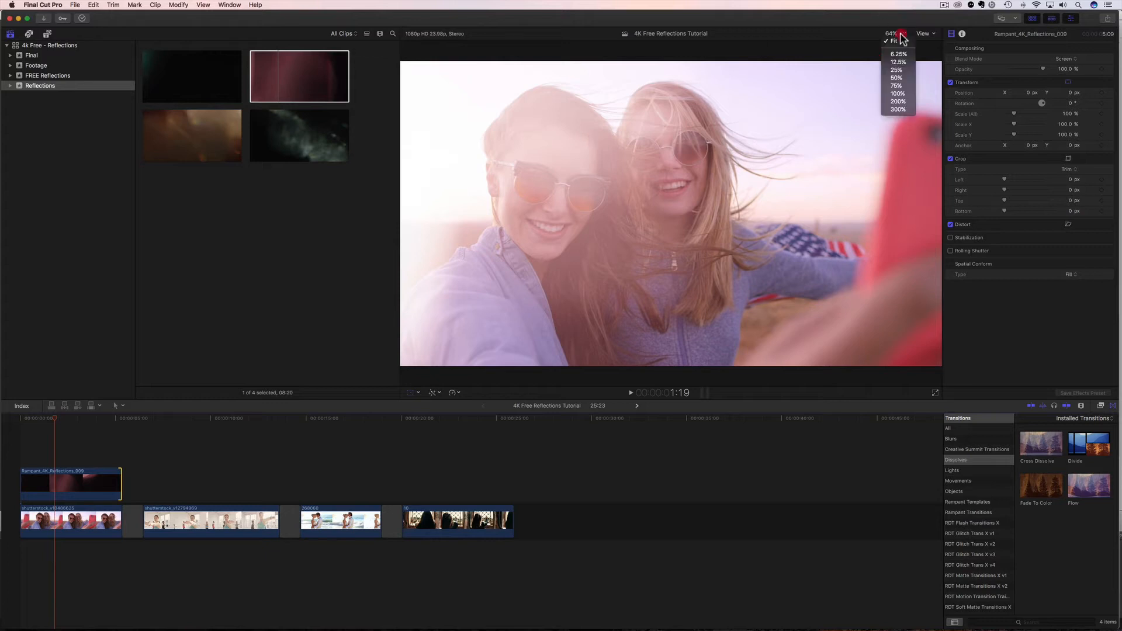
pyautogui.click(897, 69)
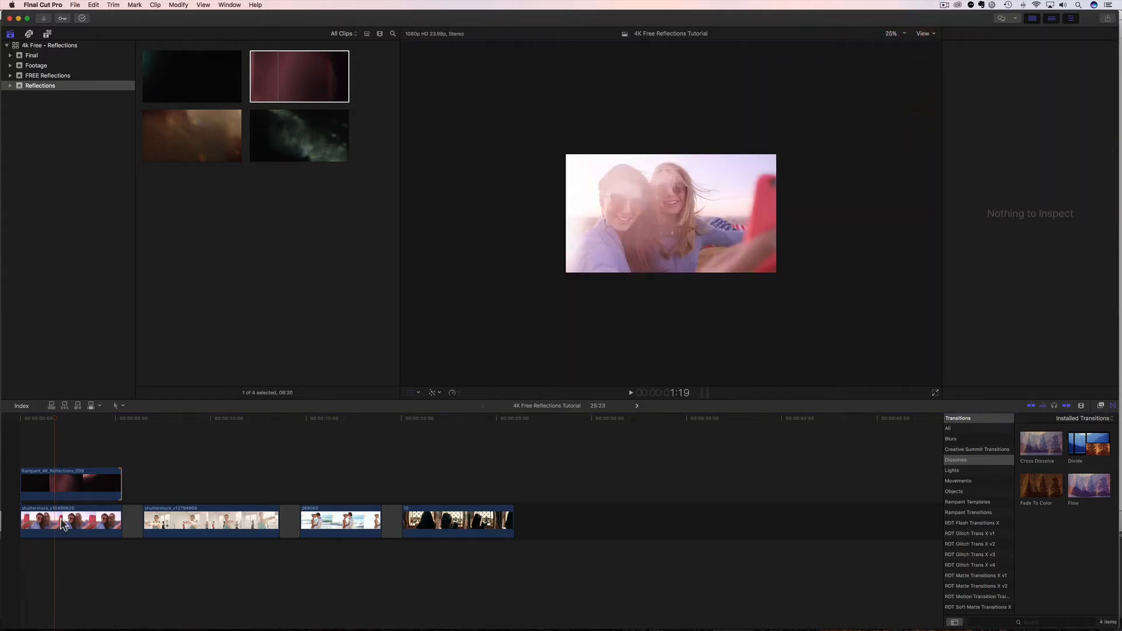
pyautogui.click(70, 521)
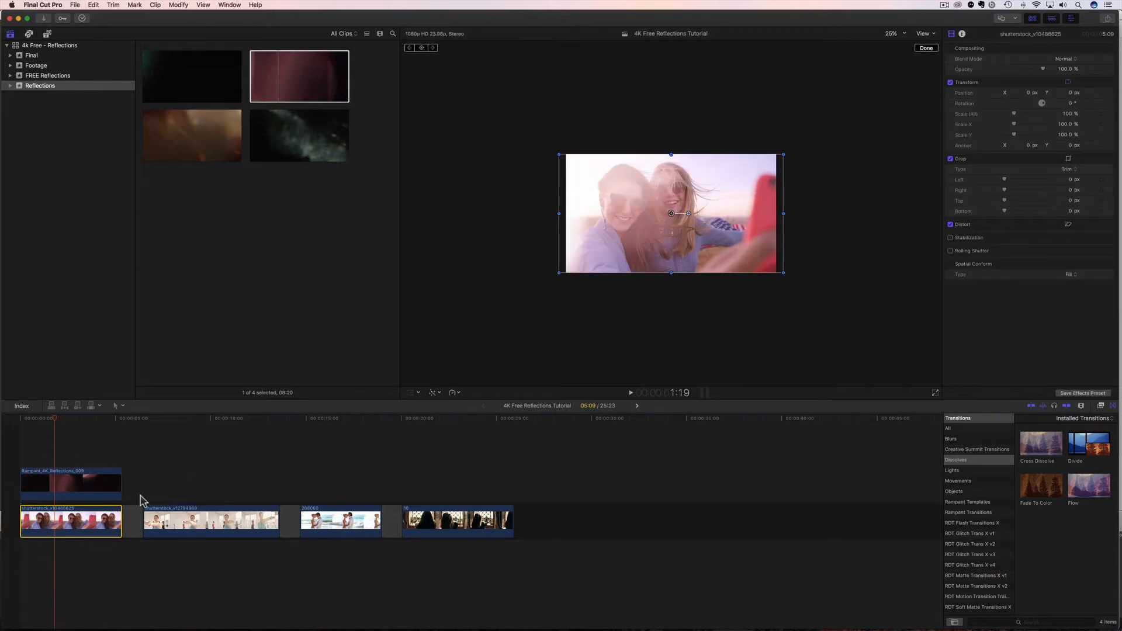
pyautogui.moveTo(408, 398)
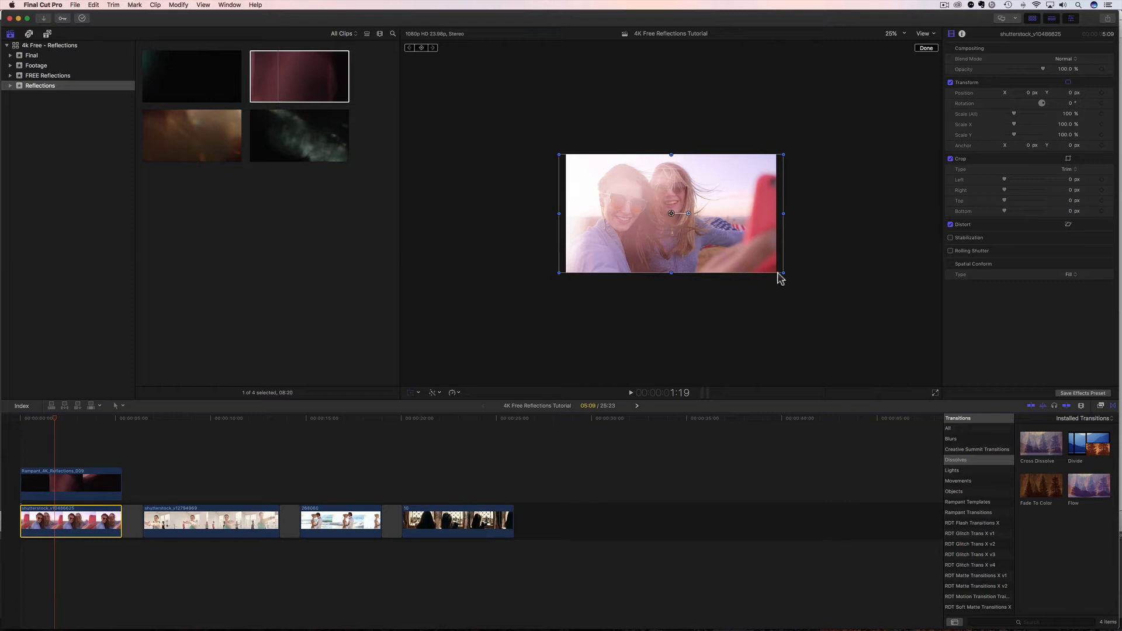
pyautogui.moveTo(559, 277)
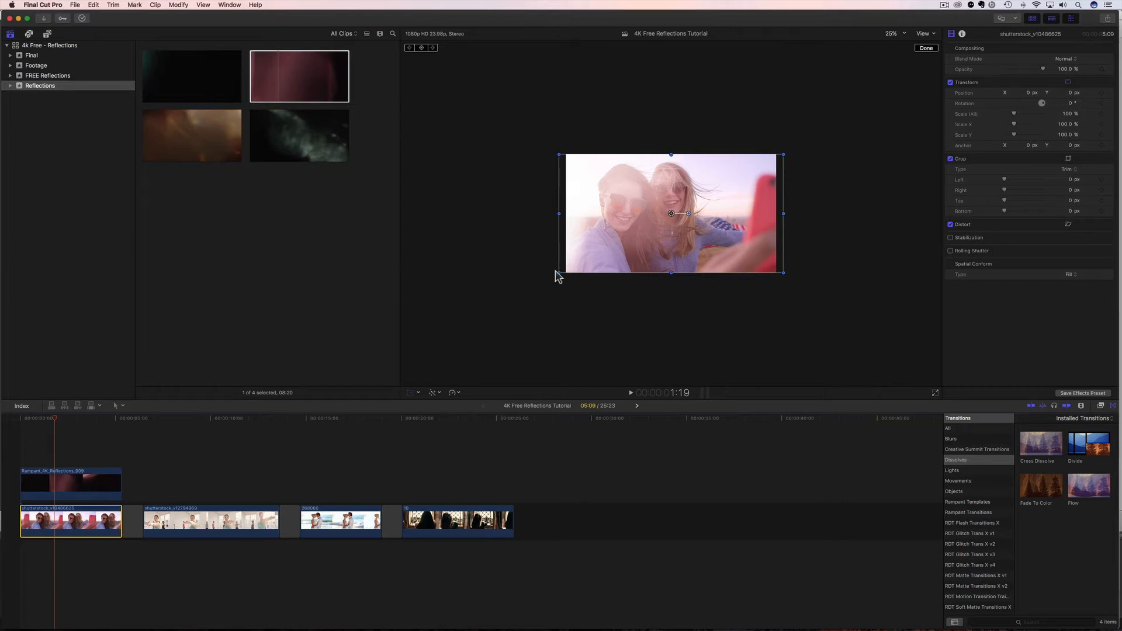
pyautogui.moveTo(565, 278)
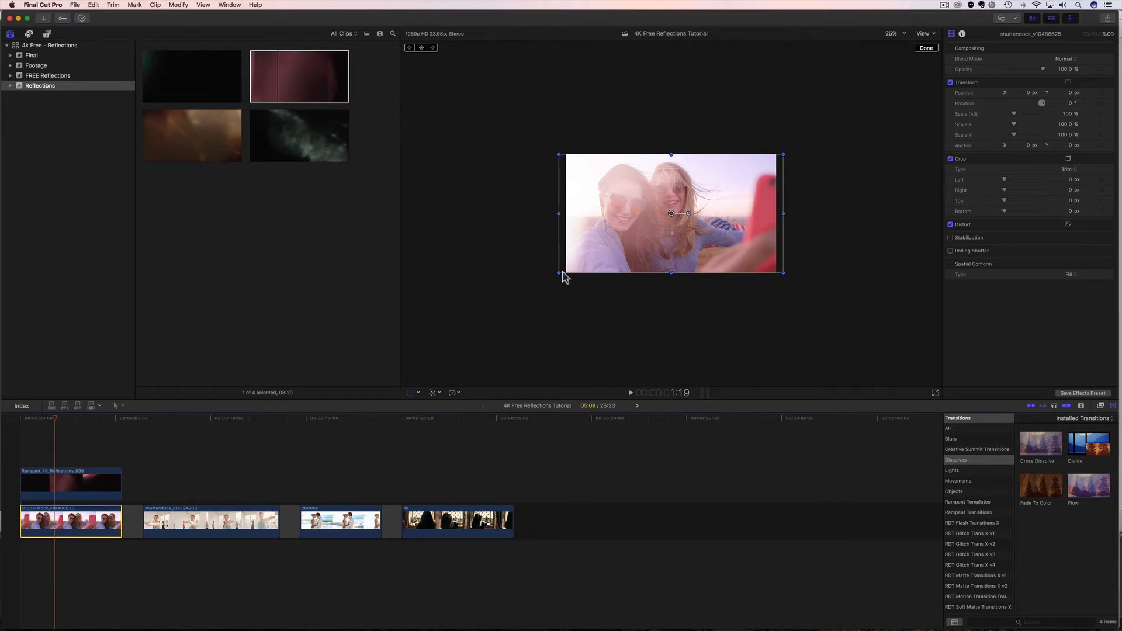
pyautogui.moveTo(802, 180)
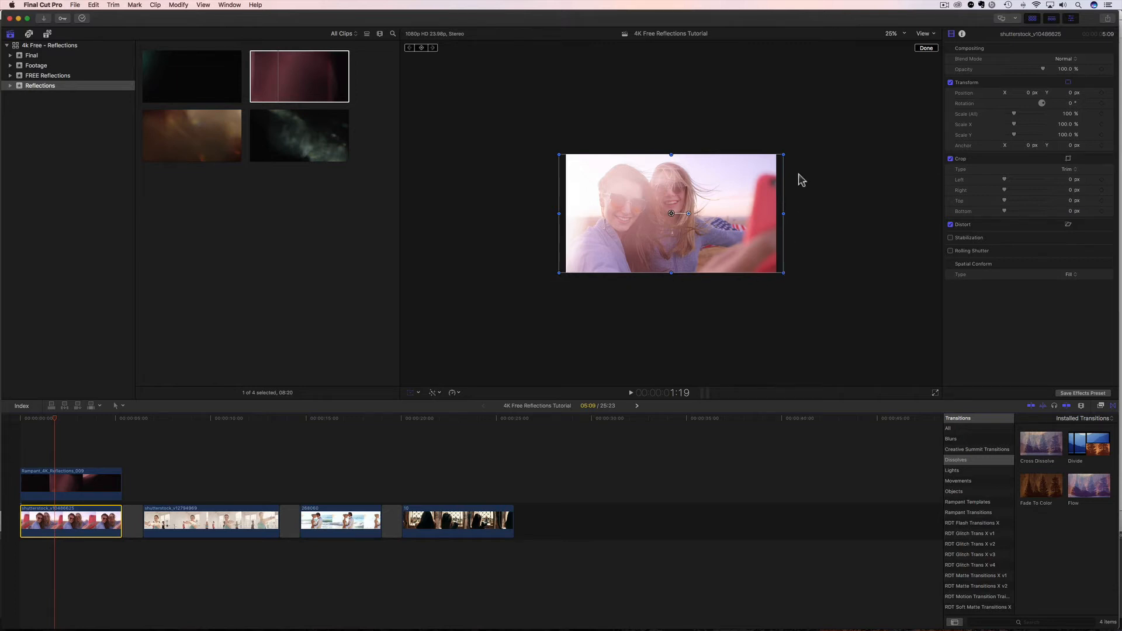
pyautogui.moveTo(568, 155)
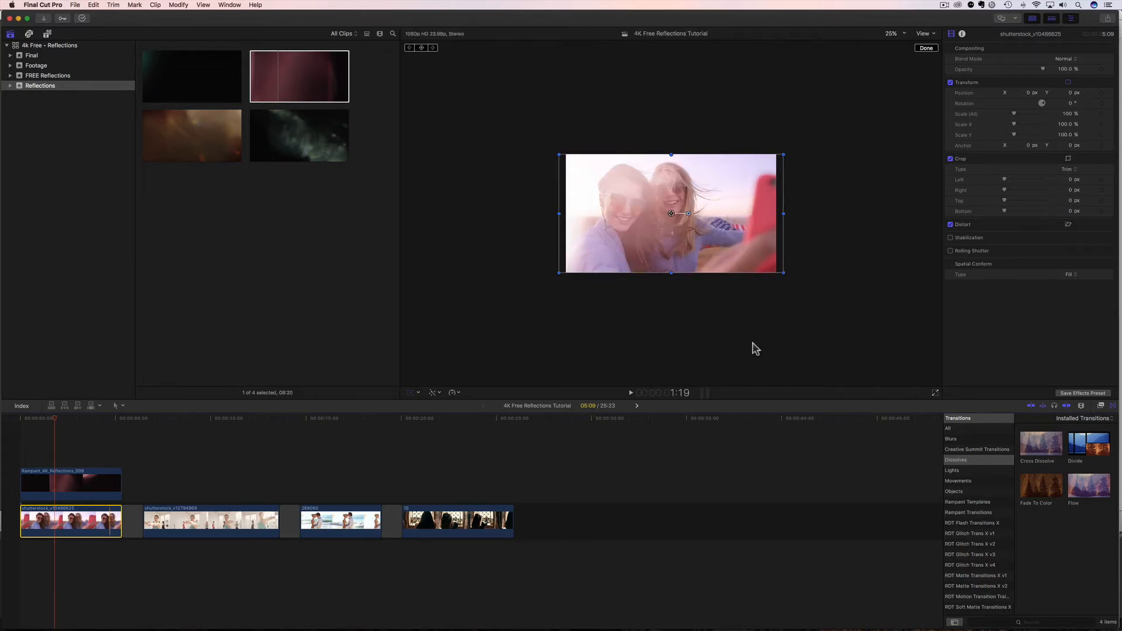
# Try Spatial Conform None on the footage clip, restore Fit, then select reflection 009 above it.
pyautogui.click(1067, 273)
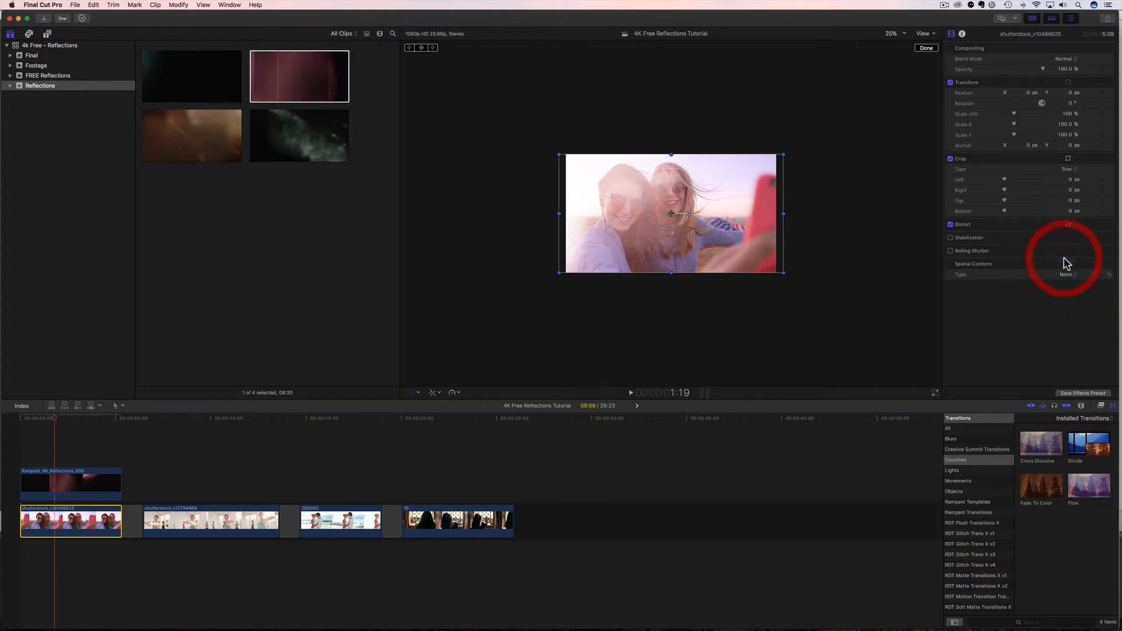
pyautogui.click(1066, 274)
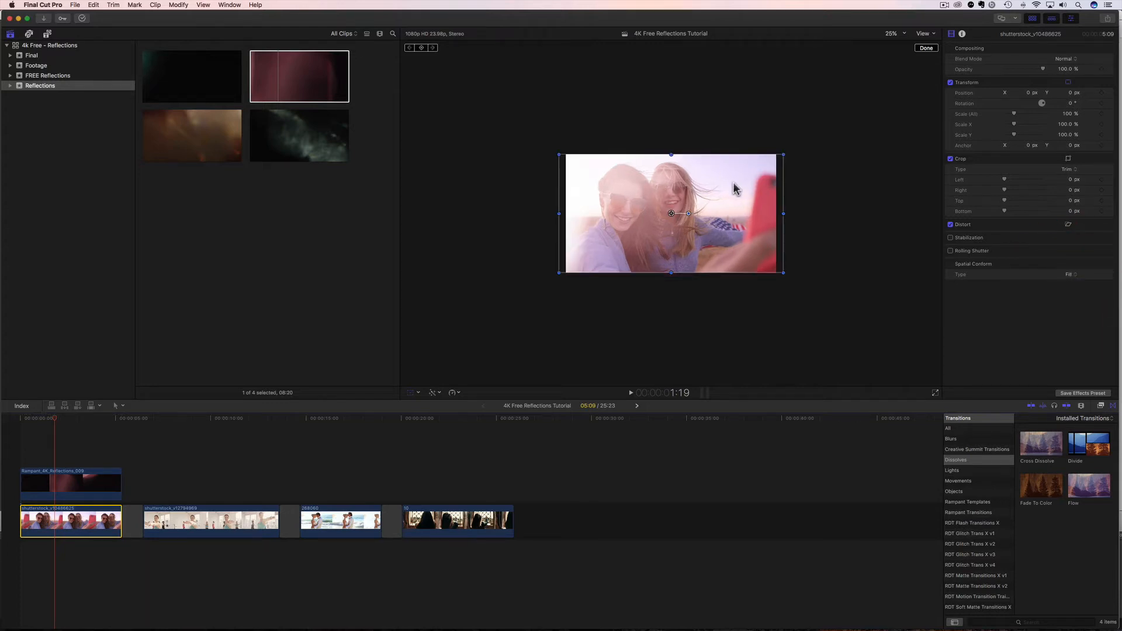
pyautogui.click(70, 483)
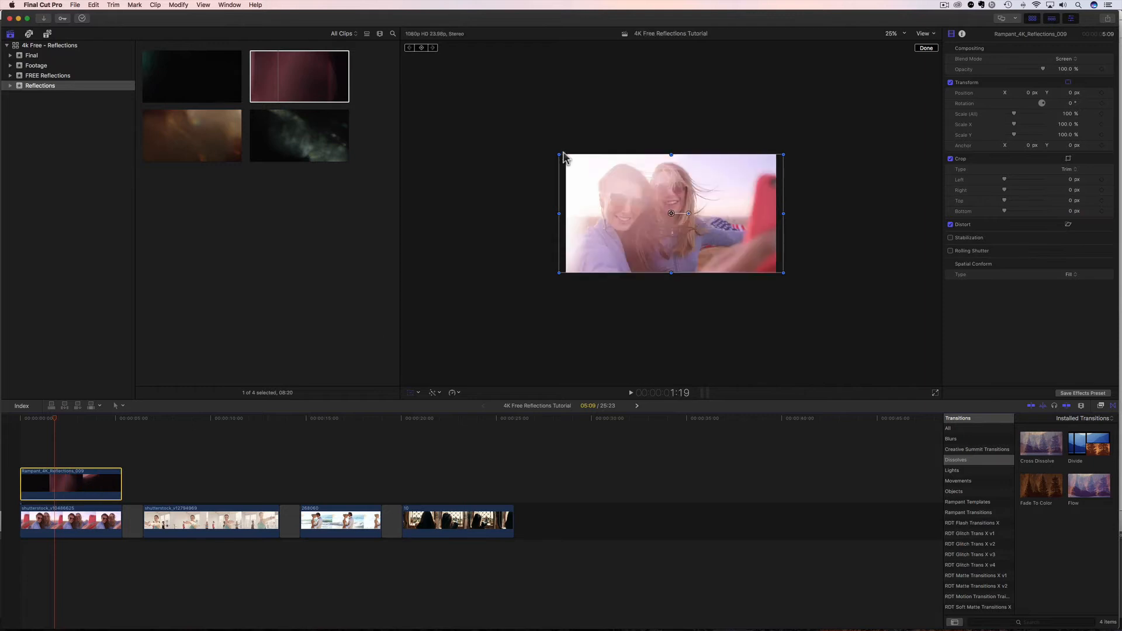
pyautogui.moveTo(584, 162)
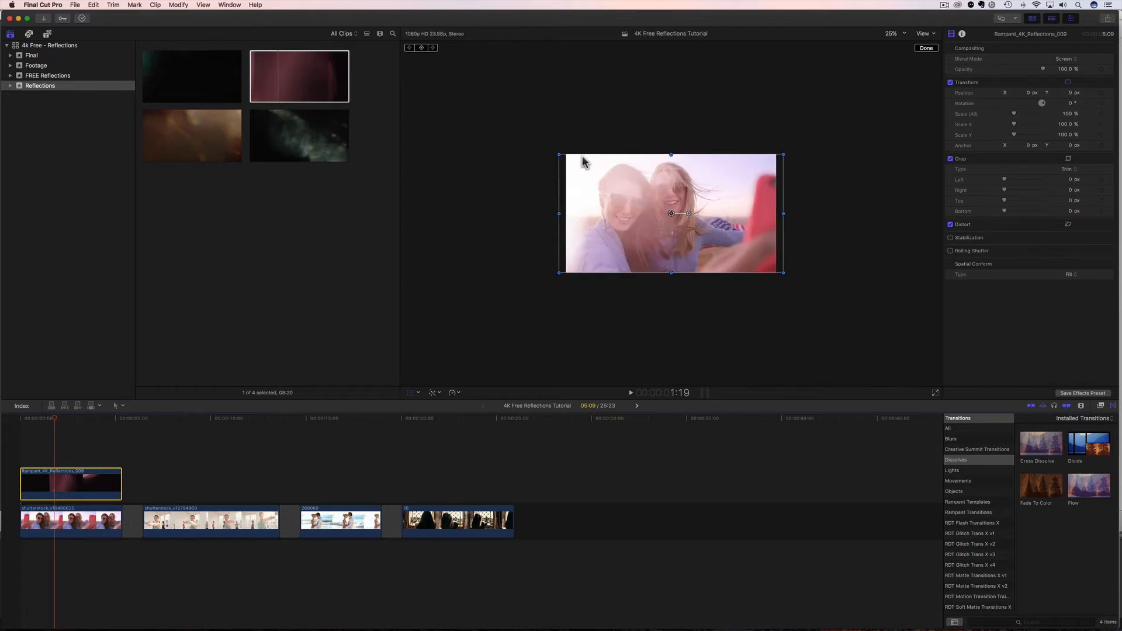
pyautogui.moveTo(1002, 285)
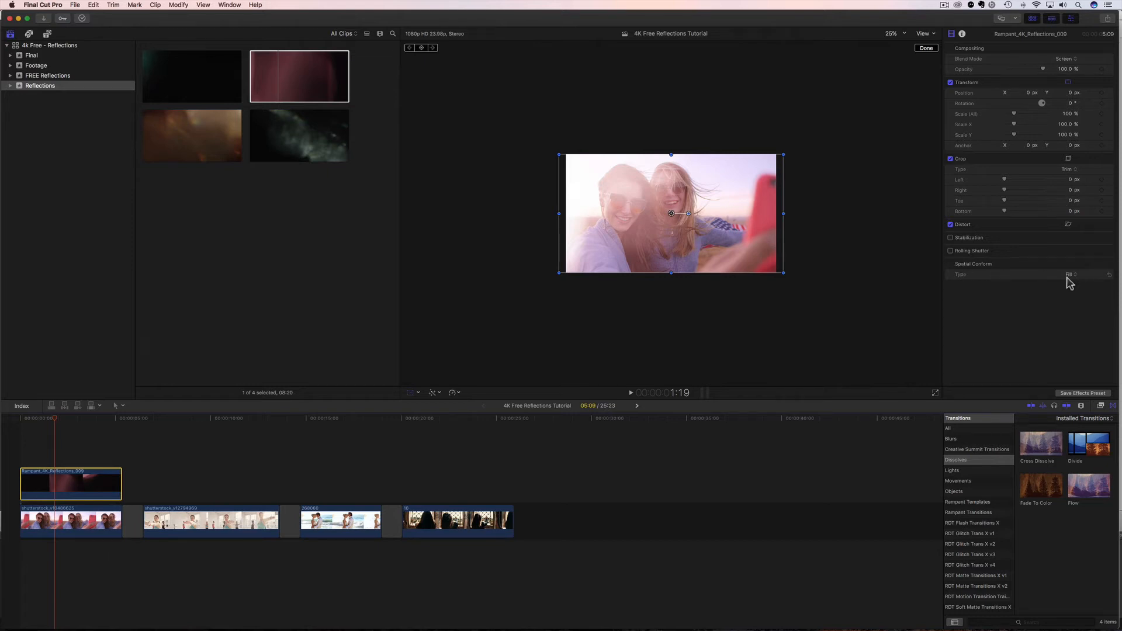
pyautogui.moveTo(1073, 280)
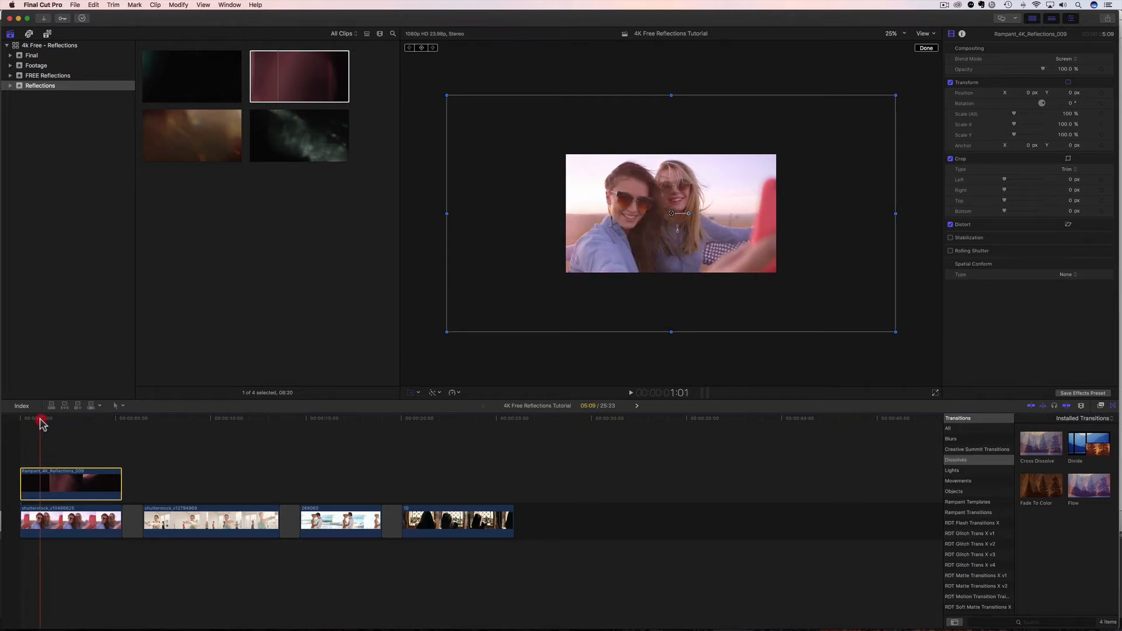
pyautogui.moveTo(42, 422); pyautogui.dragTo(60, 423)
pyautogui.write('90')
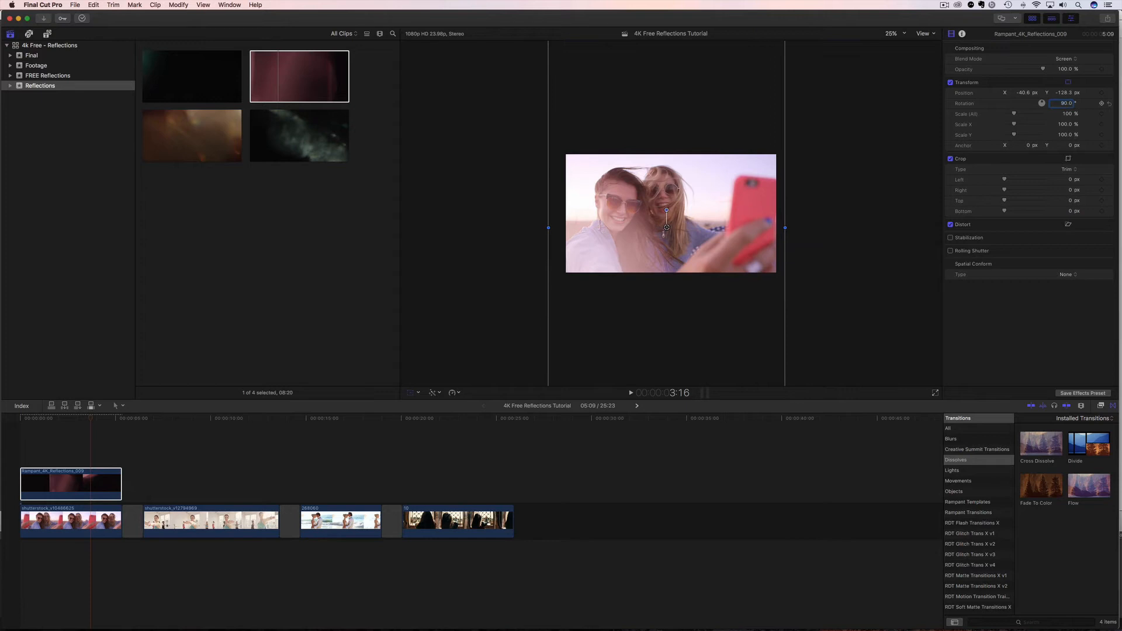
pyautogui.click(20, 426)
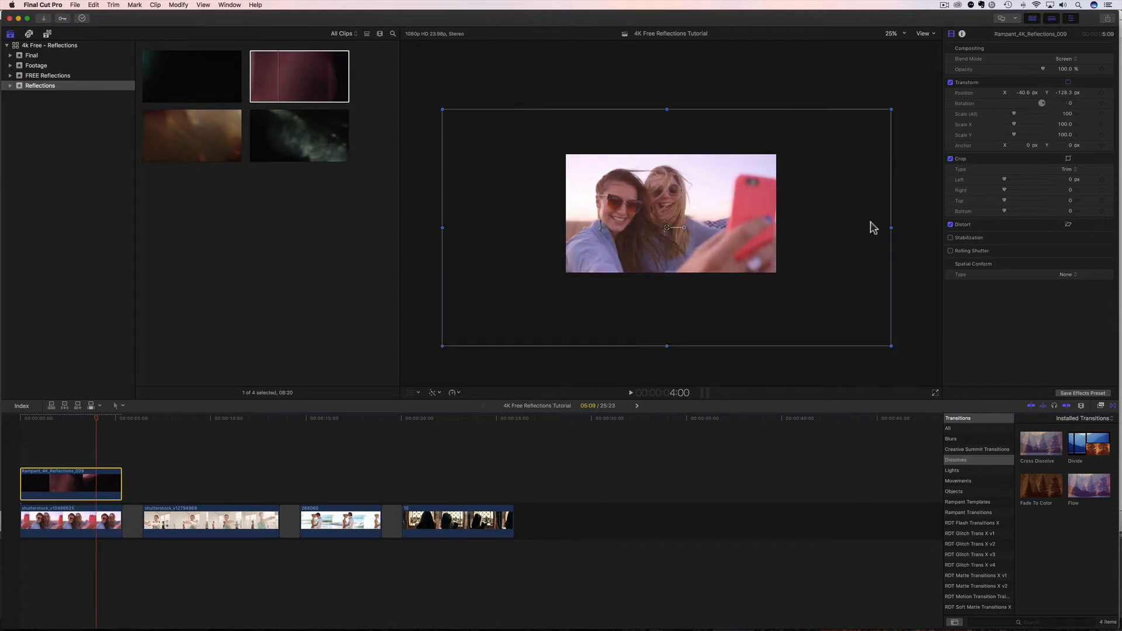
pyautogui.moveTo(891, 228); pyautogui.dragTo(850, 228)
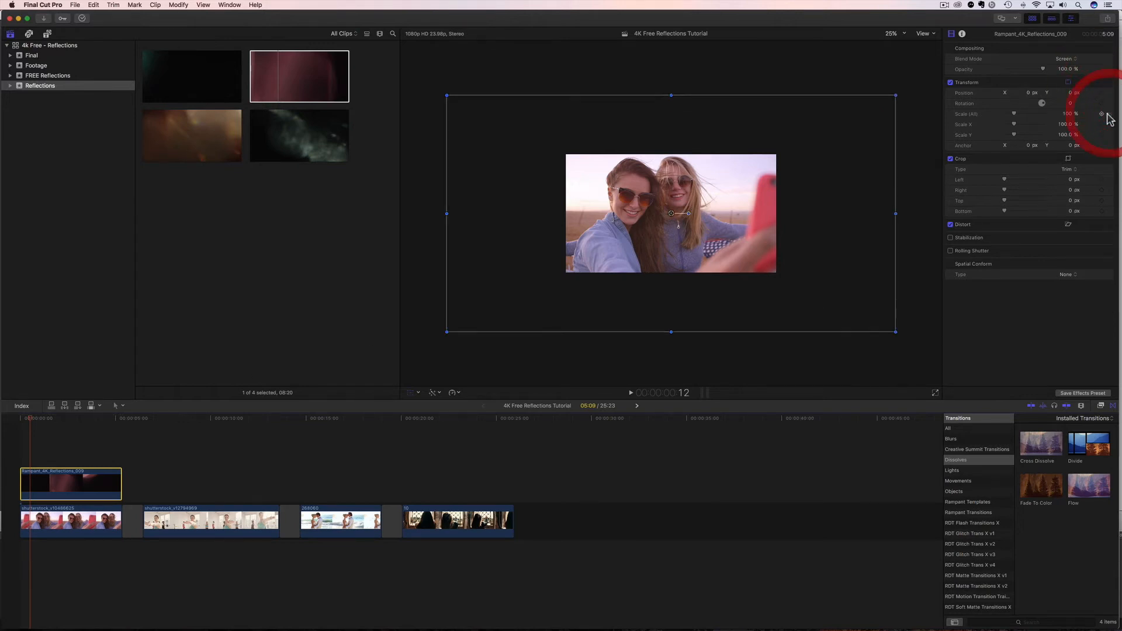
# Return reflection 009 to Fit conform and skim the playhead through the first clip to preview it.
pyautogui.click(1068, 273)
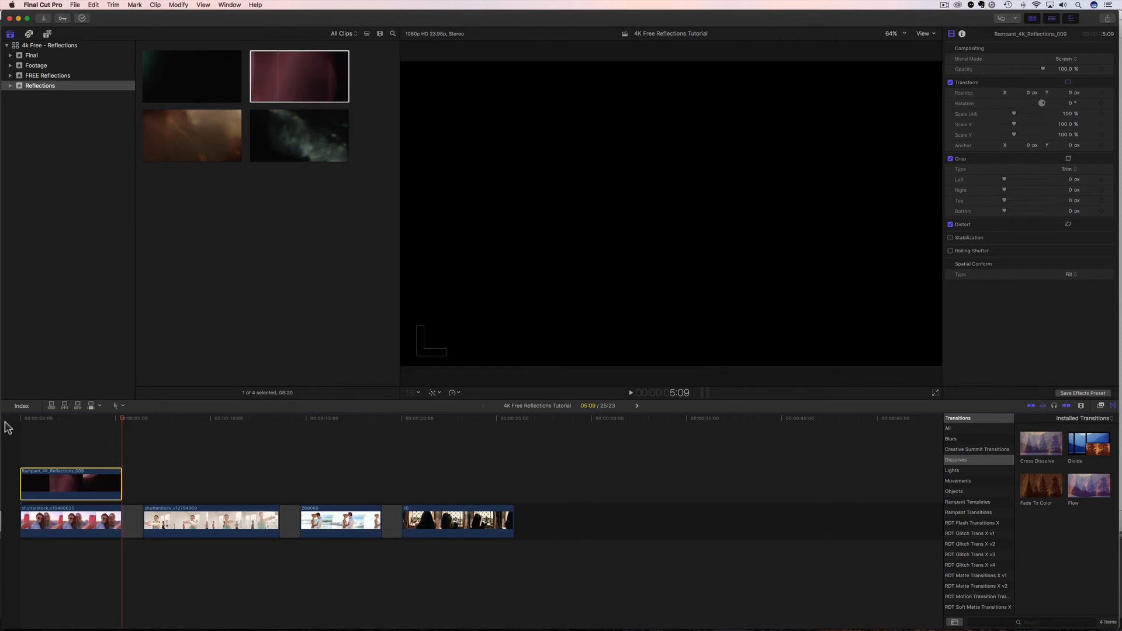
pyautogui.click(104, 418)
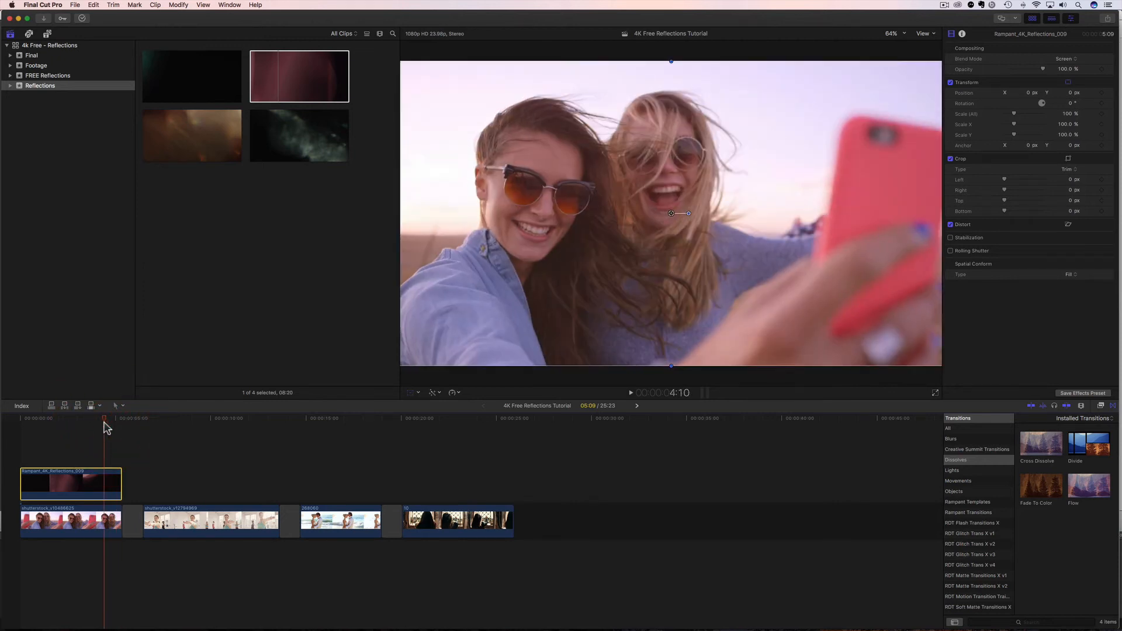
pyautogui.click(142, 419)
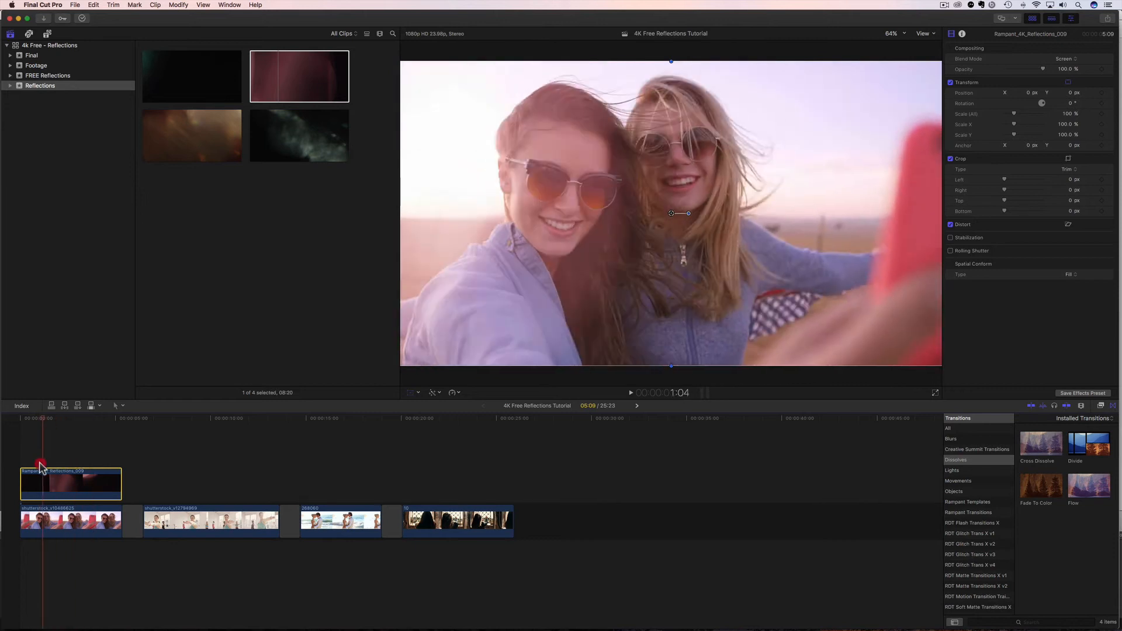
# Move to the yoga footage clip and set reflection 069 above it to Screen blend.
pyautogui.click(225, 478)
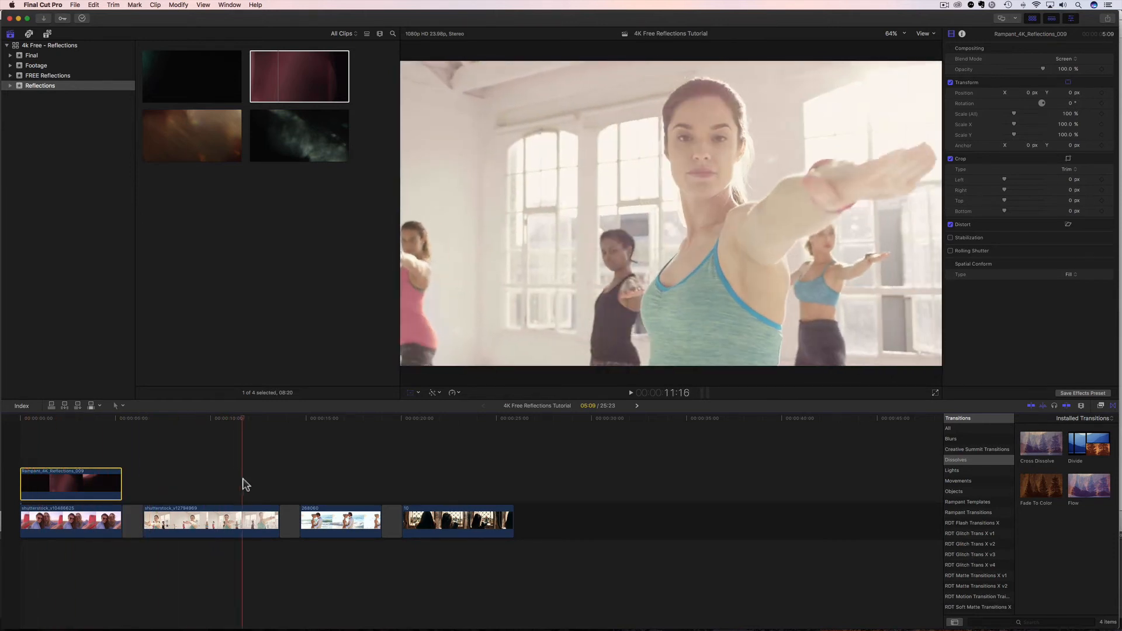
pyautogui.click(142, 419)
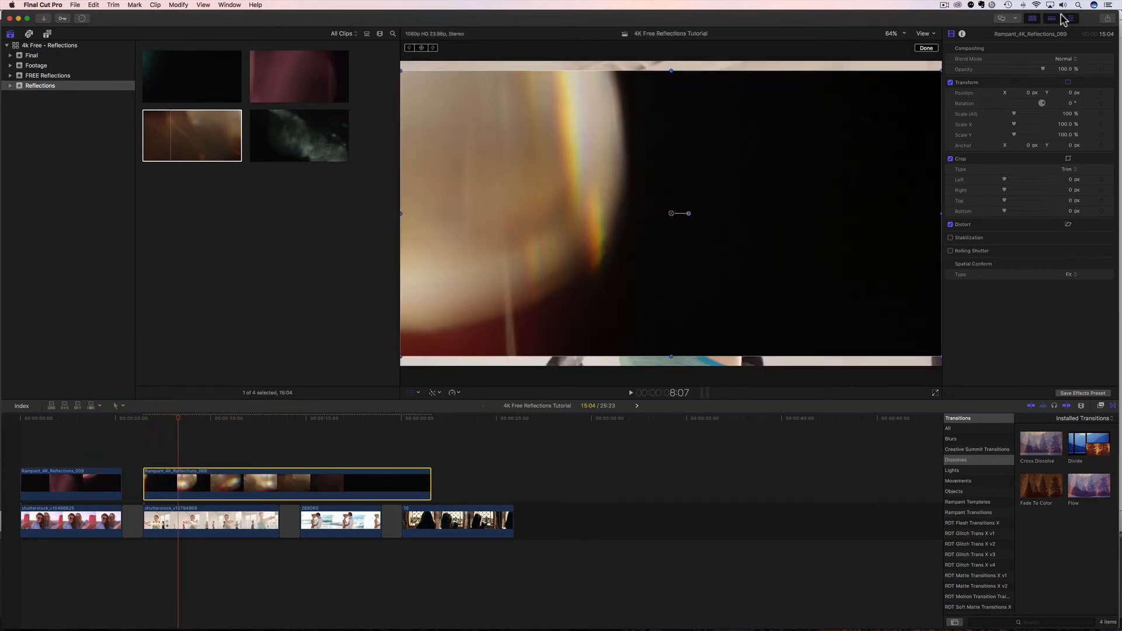
pyautogui.click(1066, 58)
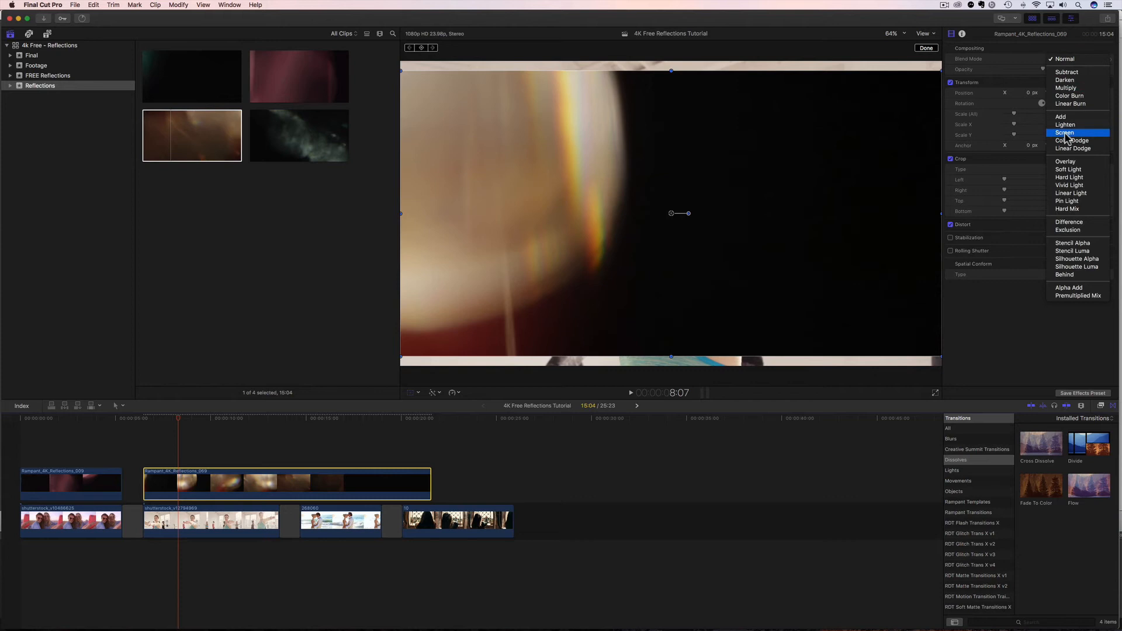
pyautogui.click(1066, 132)
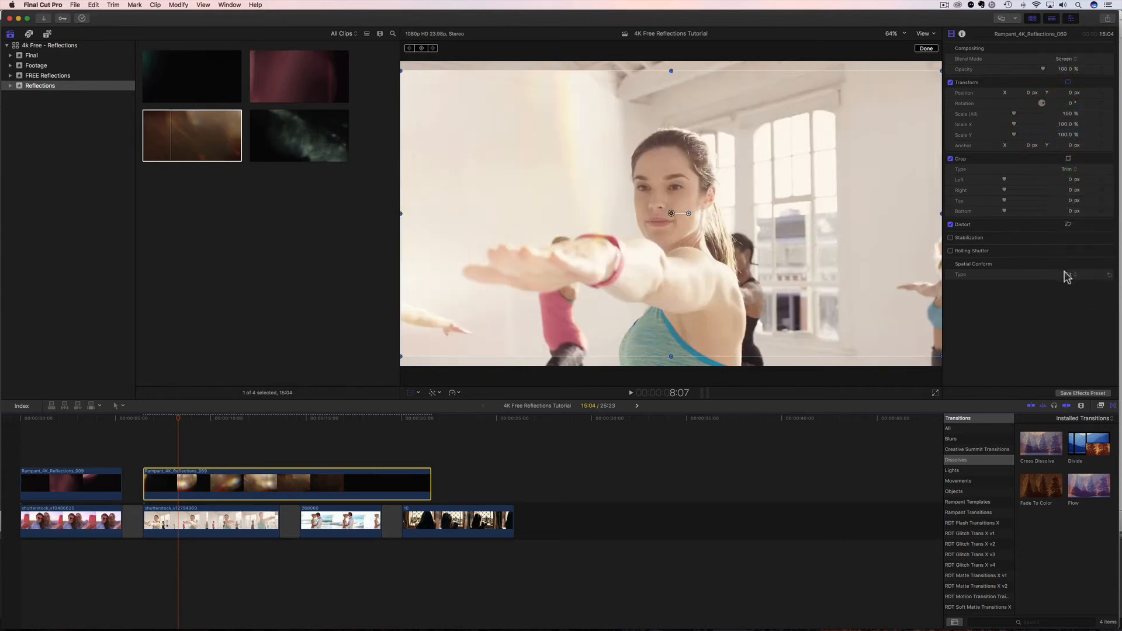
# Keep reflection 069 fitted to the frame and preview the flare over the yoga clip.
pyautogui.click(1070, 274)
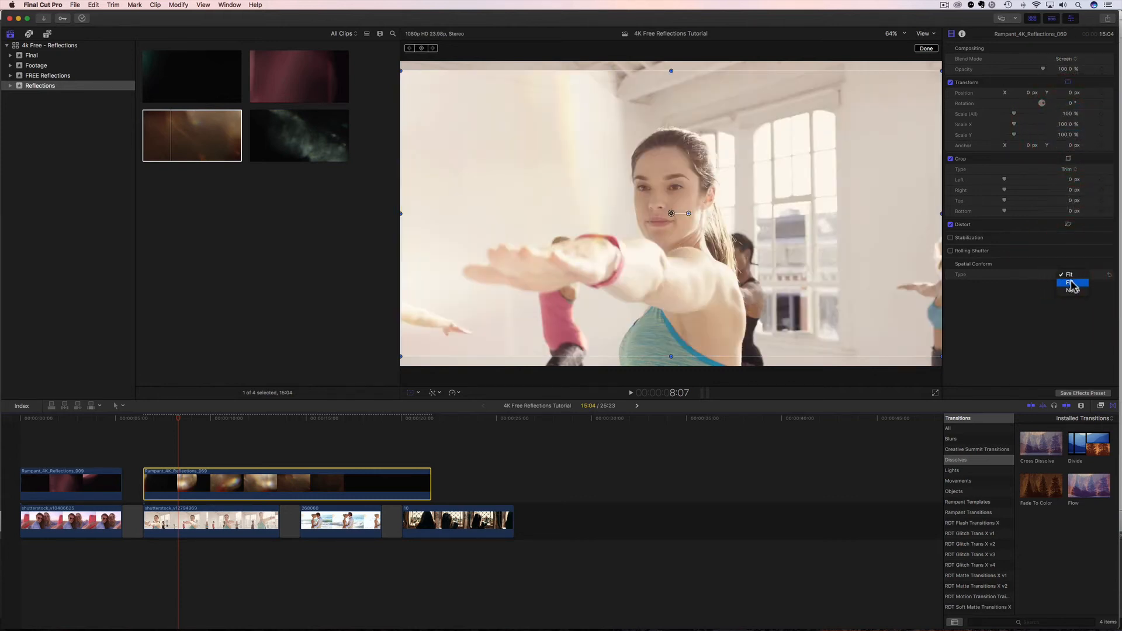
pyautogui.click(1072, 283)
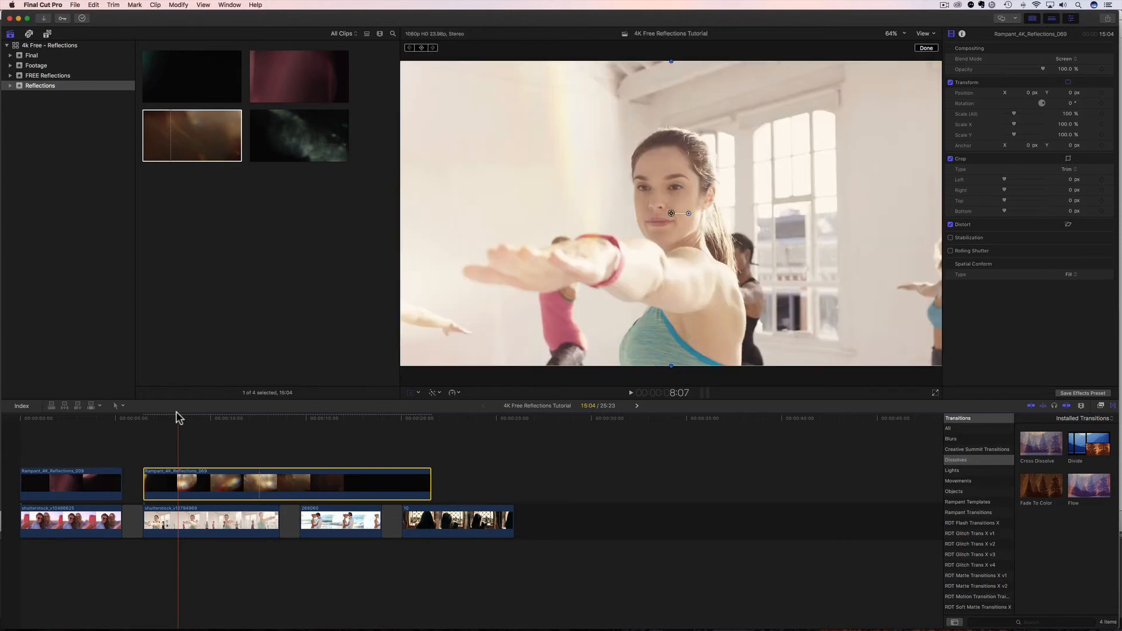
pyautogui.click(142, 419)
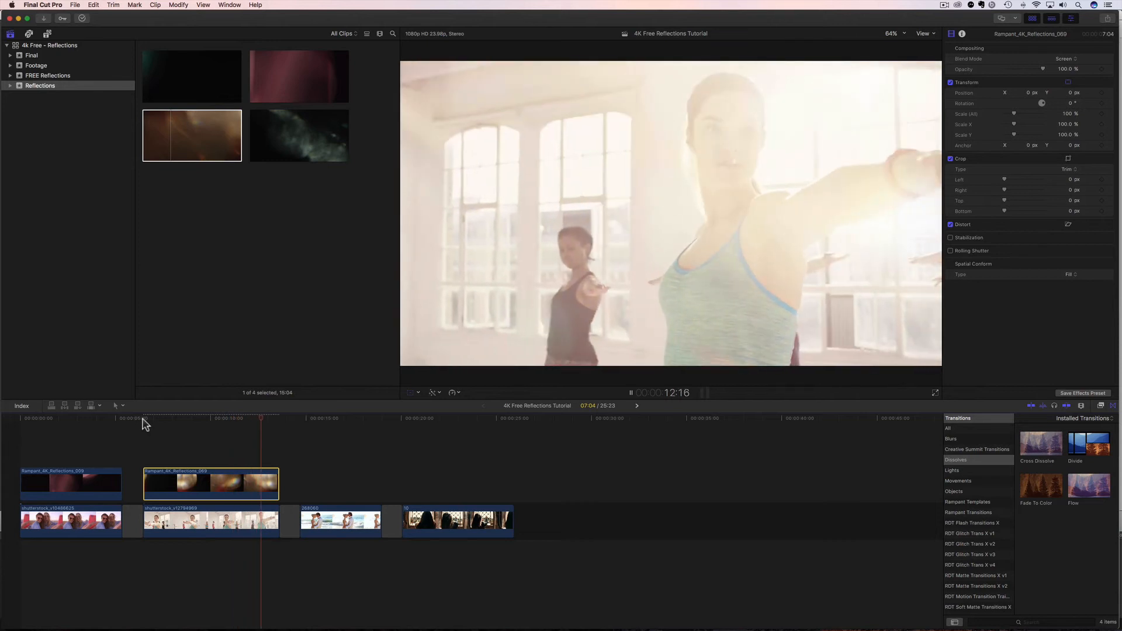
# Move the playhead past the second clip and select reflection 164 over the beach couple footage.
pyautogui.click(281, 419)
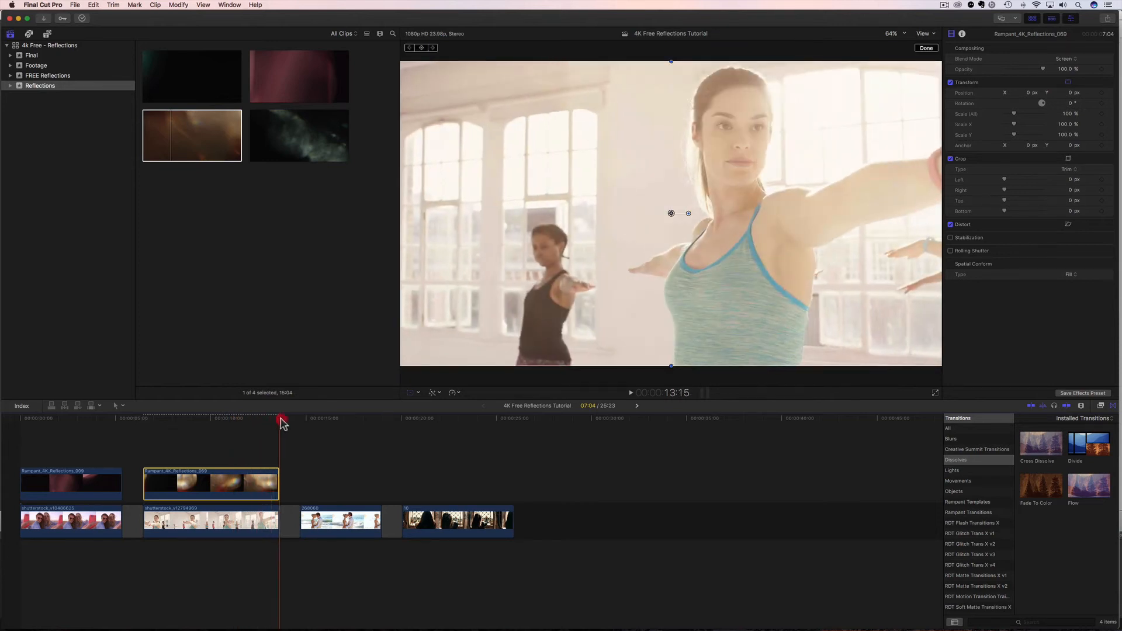
pyautogui.click(300, 417)
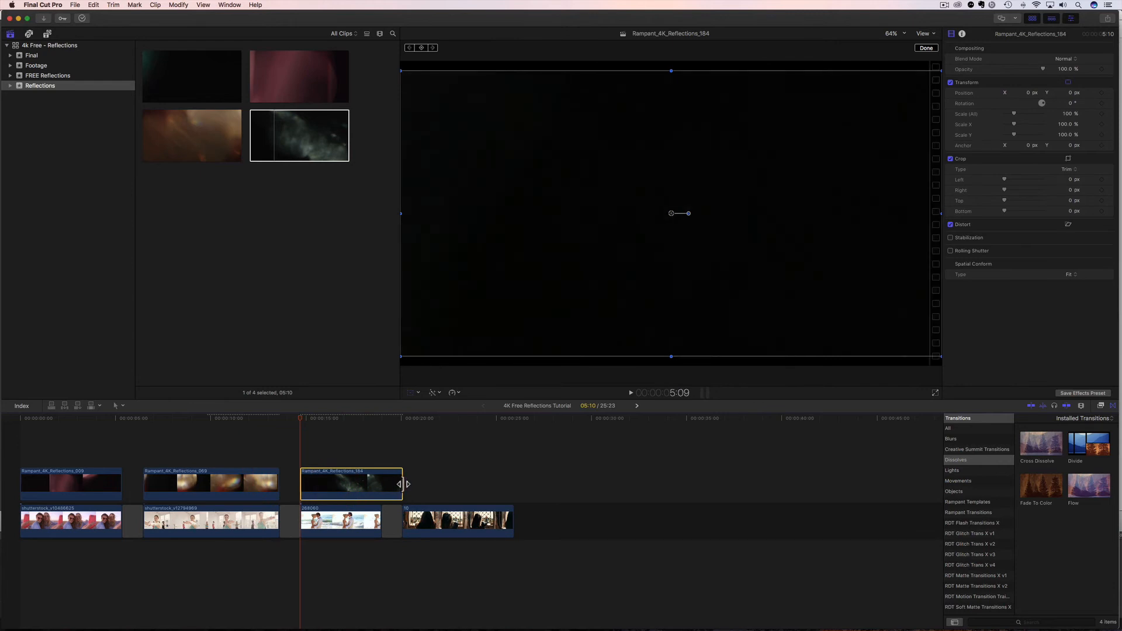
pyautogui.click(340, 484)
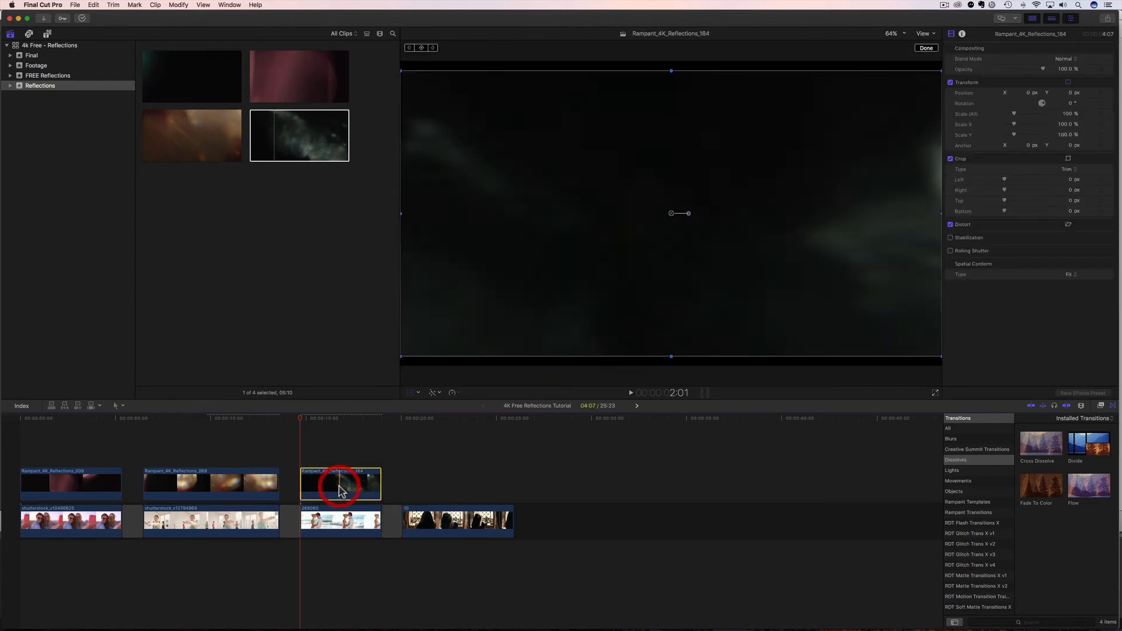
# Blend reflection 164 with Screen and play the beach clip to check it.
pyautogui.click(1066, 58)
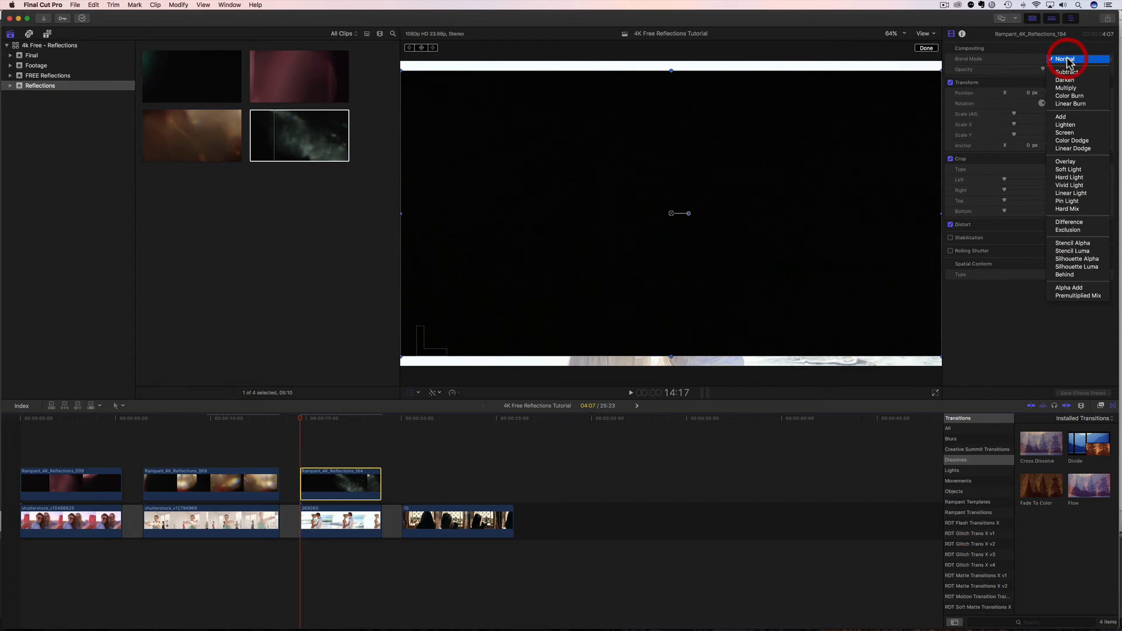
pyautogui.click(1065, 132)
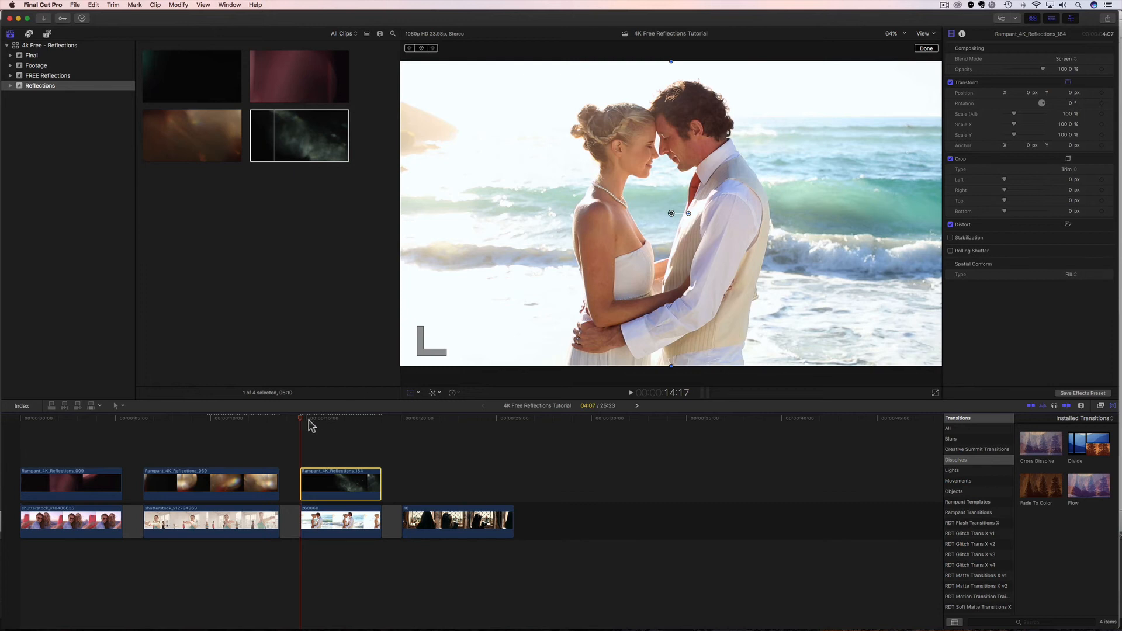
pyautogui.click(630, 392)
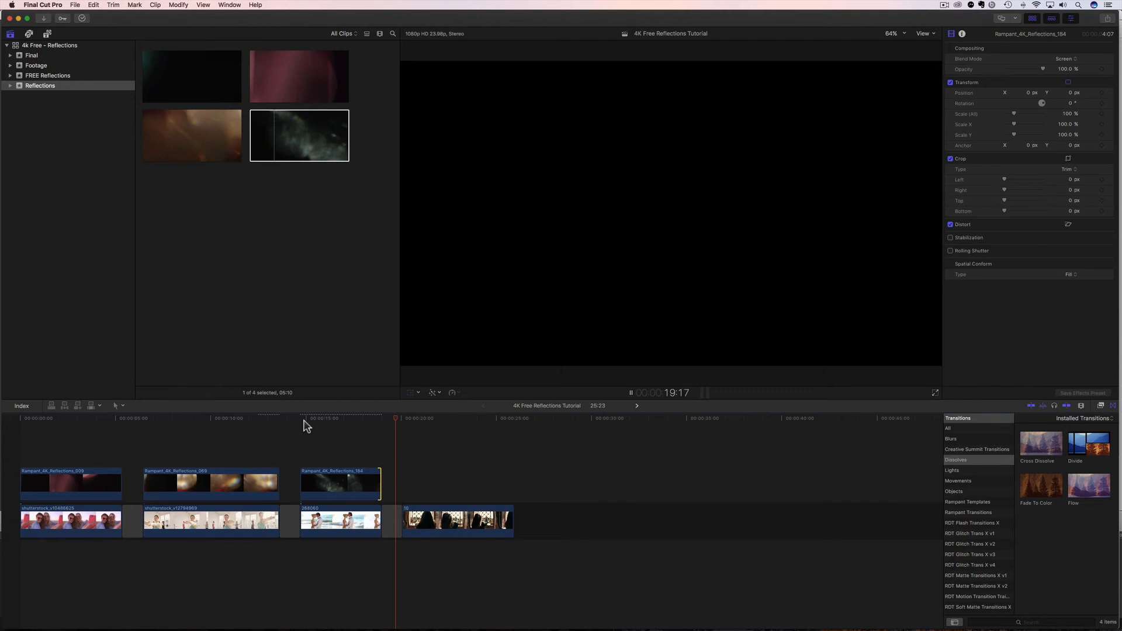
# Place reflection 001 above the girl-at-window clip and blend it with Screen.
pyautogui.click(404, 418)
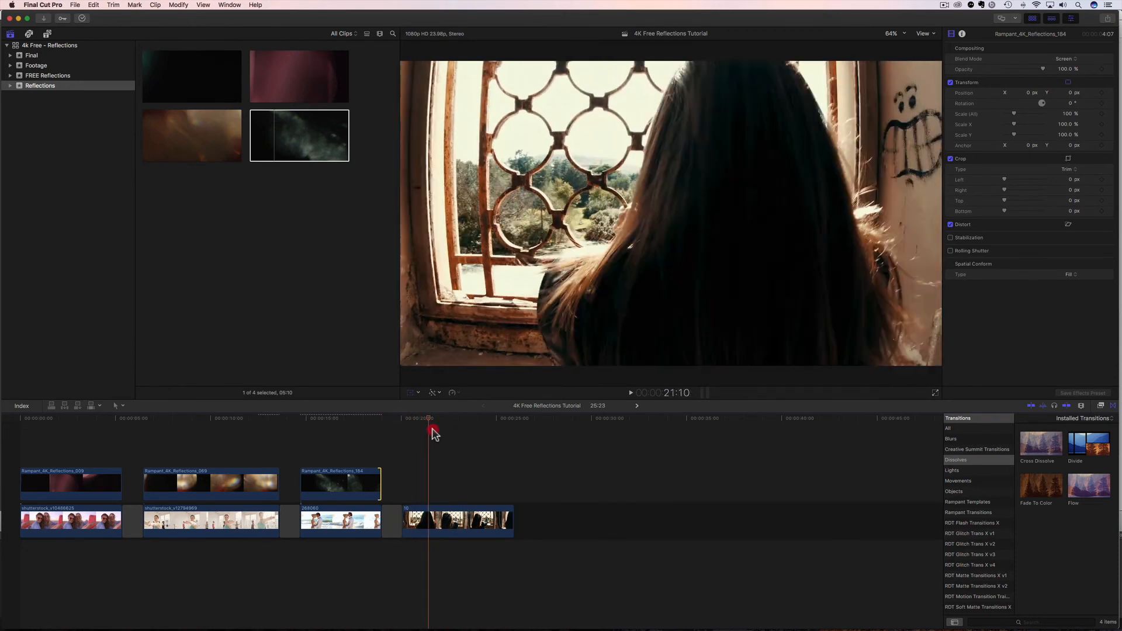
pyautogui.moveTo(430, 428); pyautogui.dragTo(418, 449)
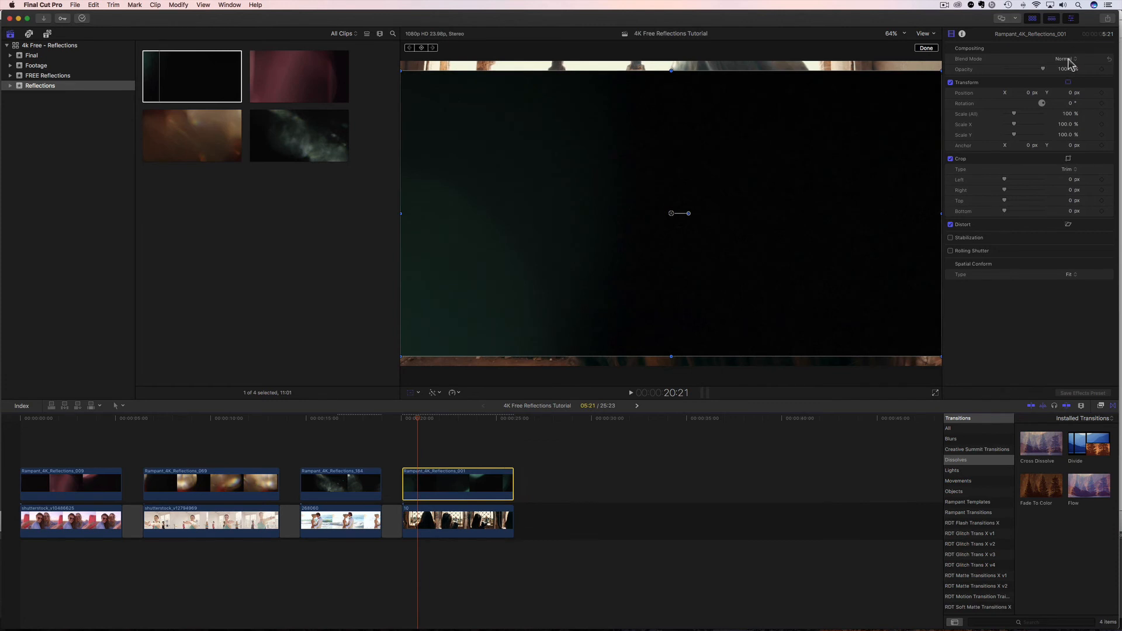
pyautogui.click(1066, 59)
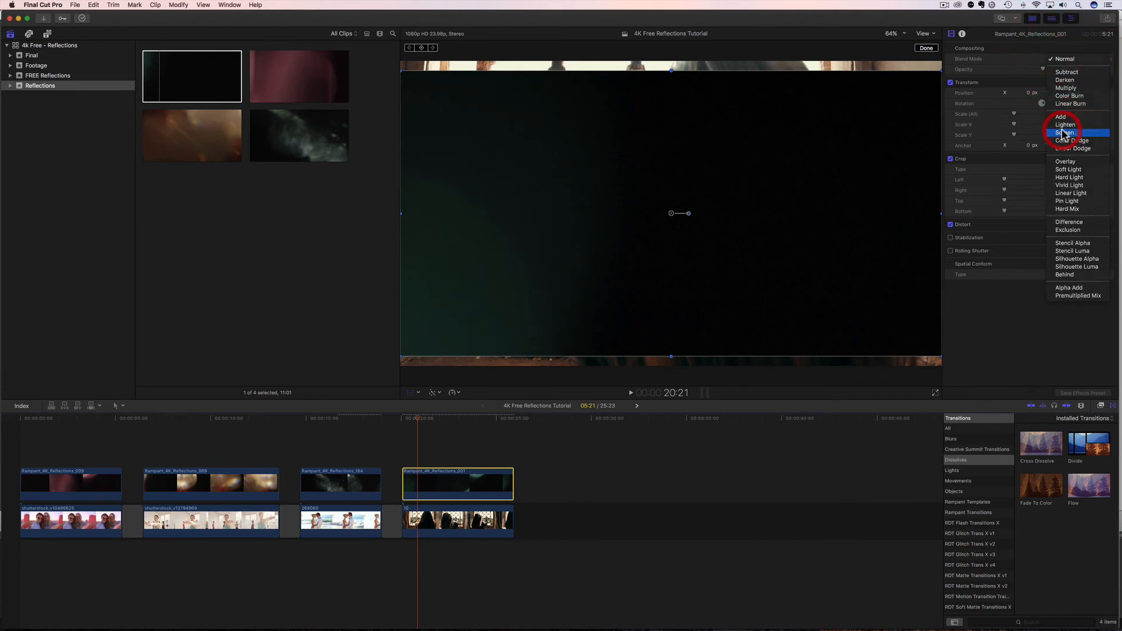
# Keep reflection 001's Spatial Conform at Fit and preview it across the last clip.
pyautogui.click(1067, 132)
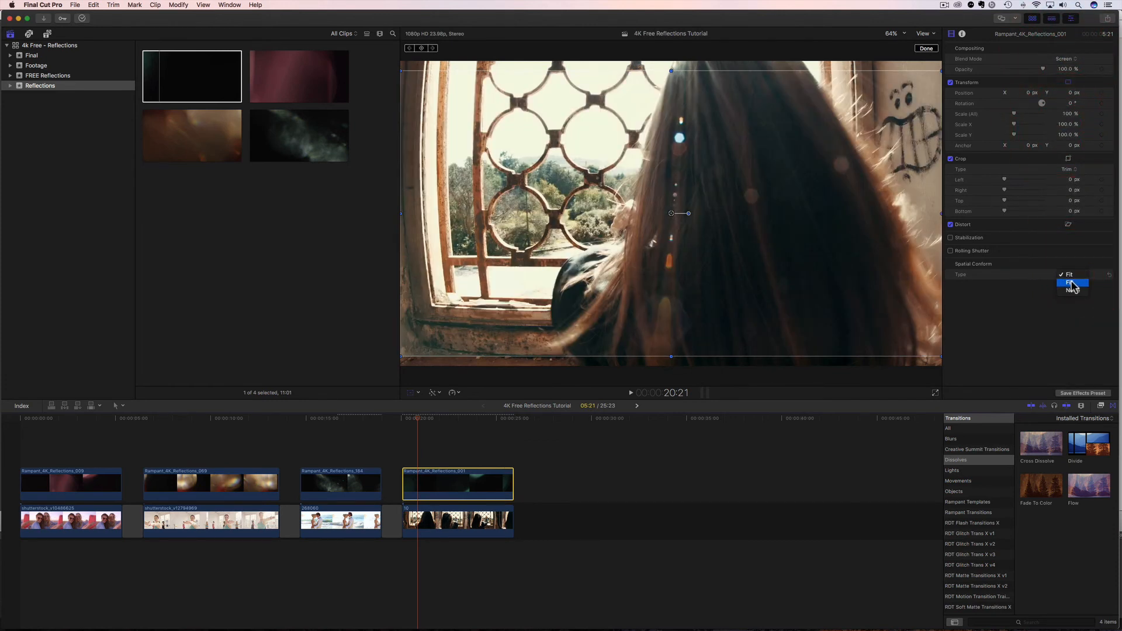
pyautogui.click(1072, 283)
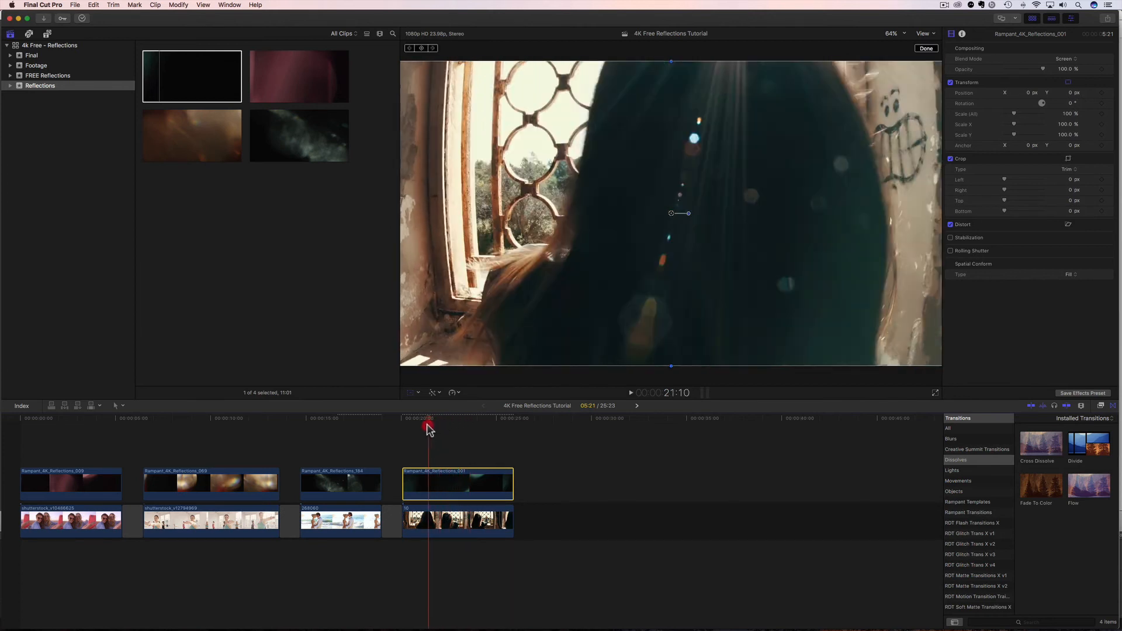
pyautogui.moveTo(428, 429); pyautogui.dragTo(418, 430)
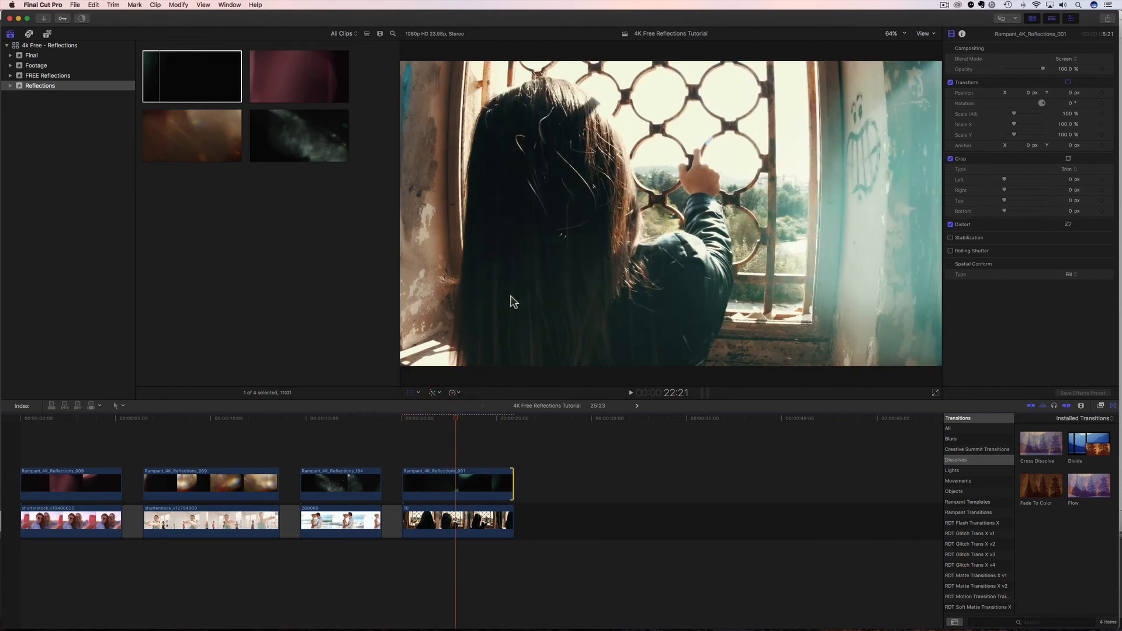
pyautogui.moveTo(436, 283)
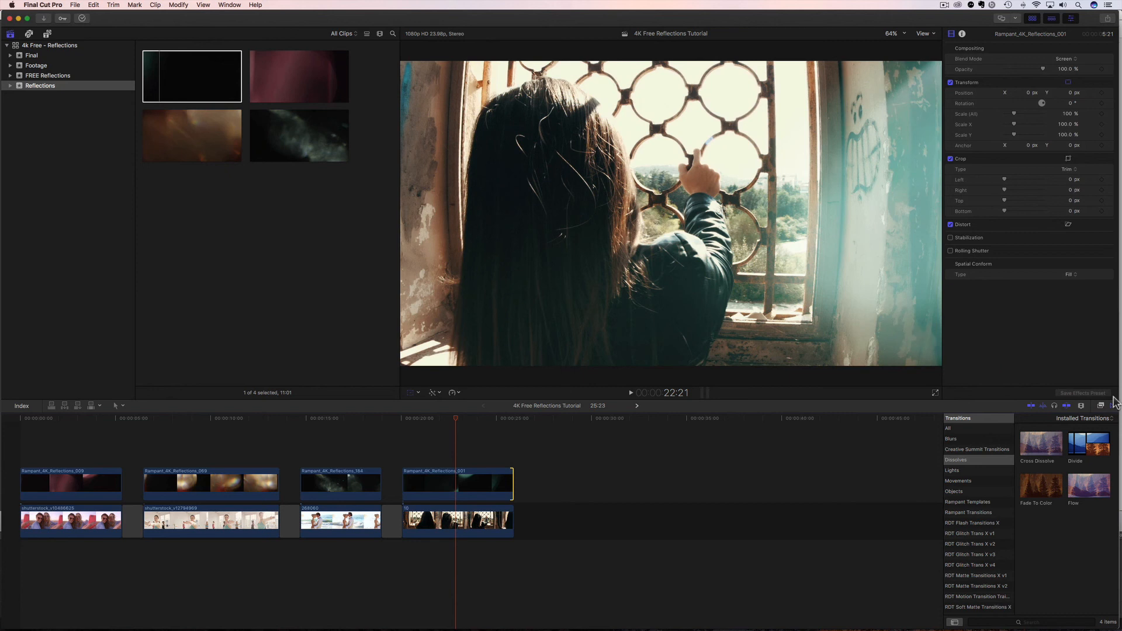
# Add a Tint effect to reflection clip 001, color it warm orange, and lower opacity to 57.66%.
pyautogui.click(1101, 406)
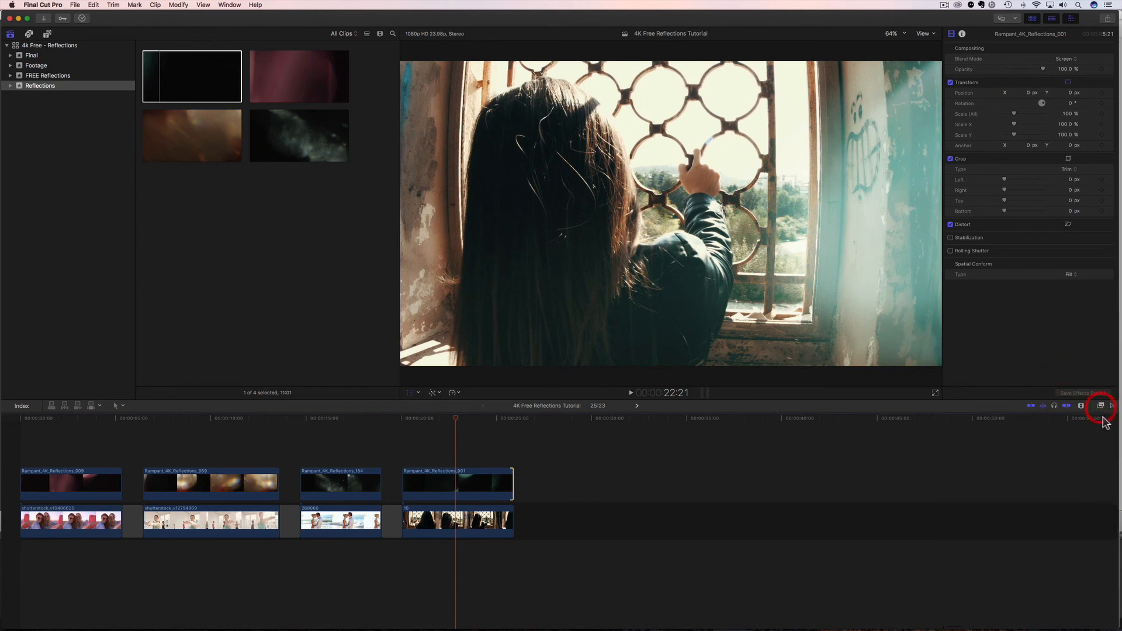
pyautogui.click(1100, 406)
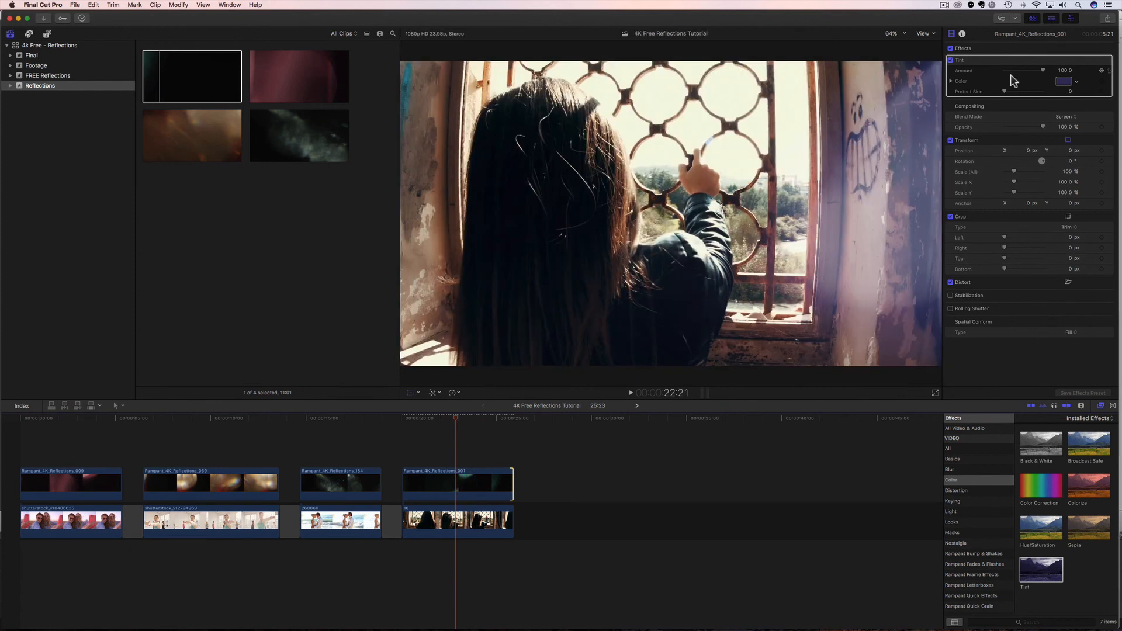
pyautogui.click(1064, 81)
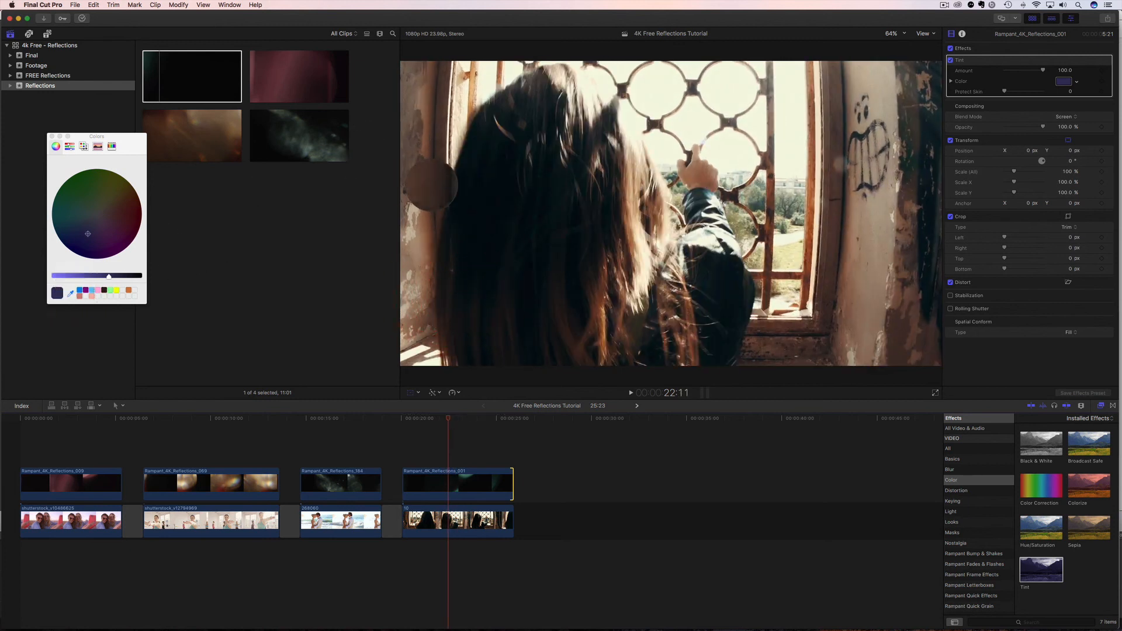
pyautogui.moveTo(88, 234); pyautogui.dragTo(116, 206)
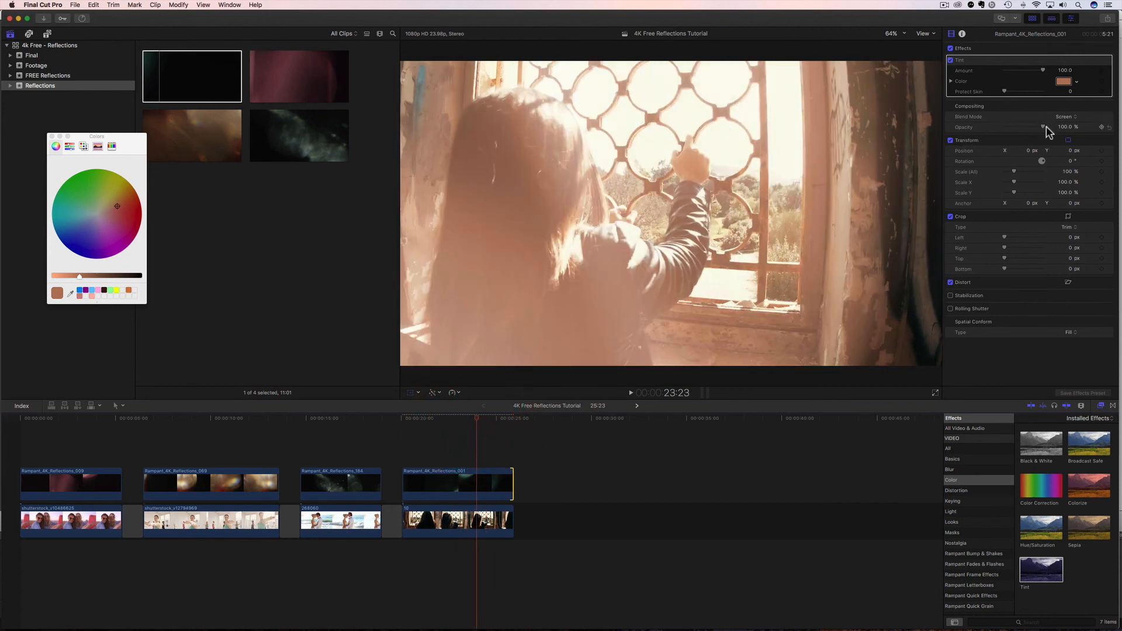
pyautogui.moveTo(1041, 126); pyautogui.dragTo(1035, 126)
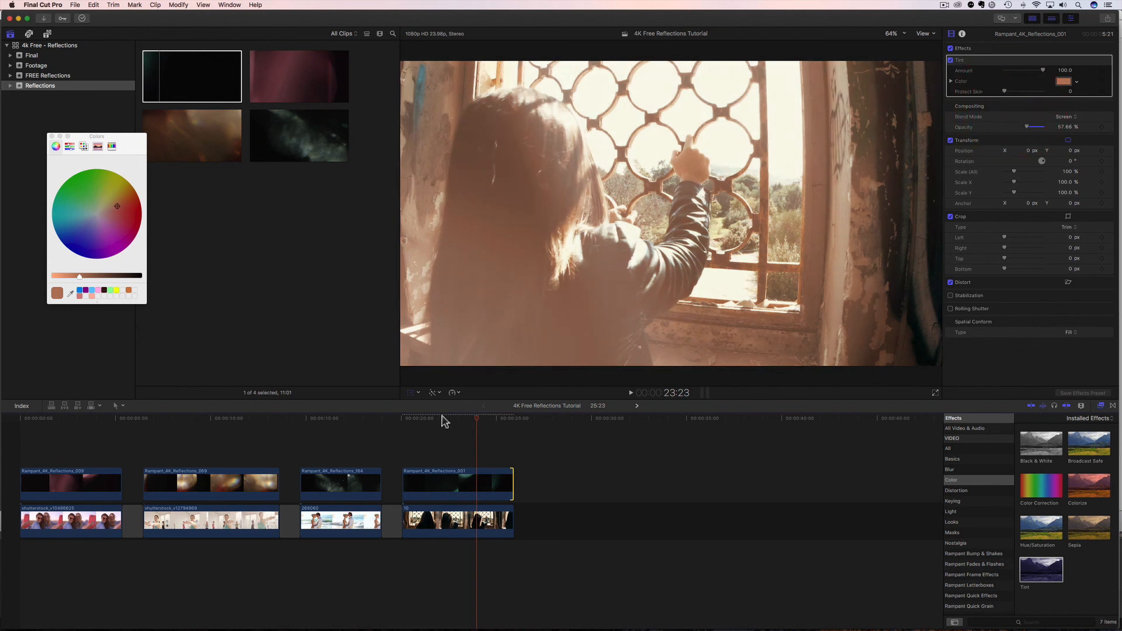